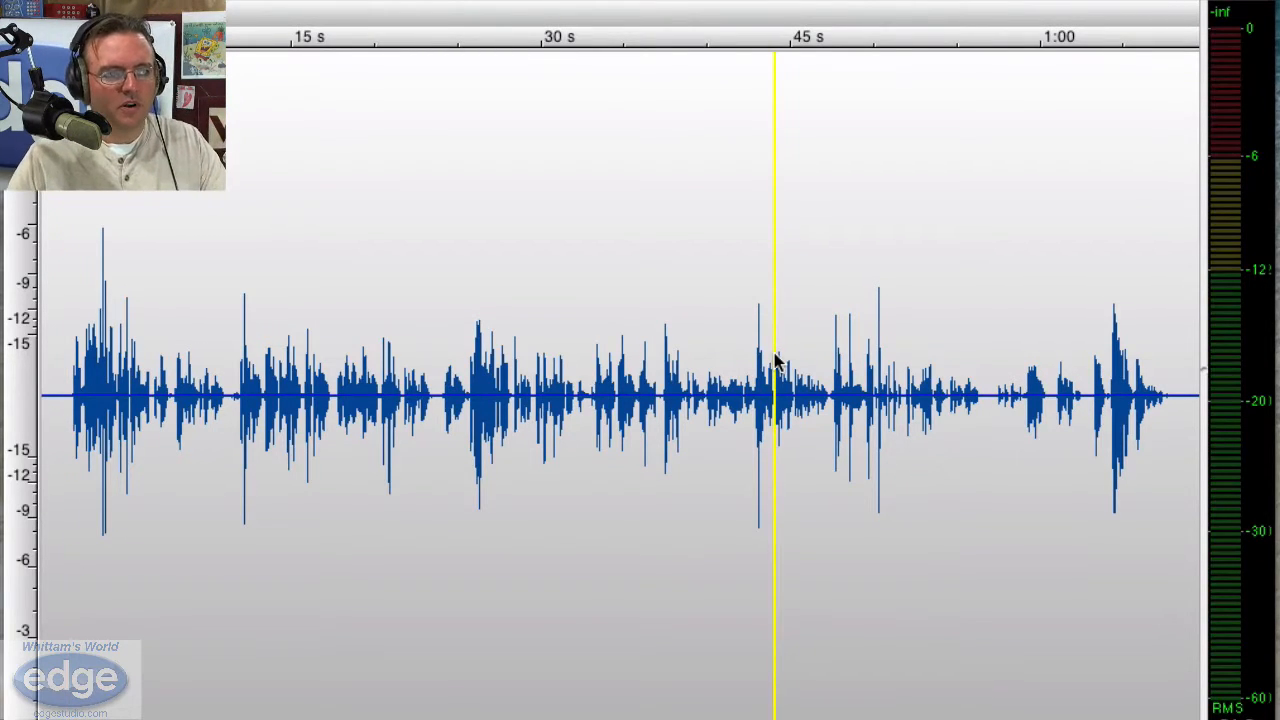
pyautogui.moveTo(575, 390)
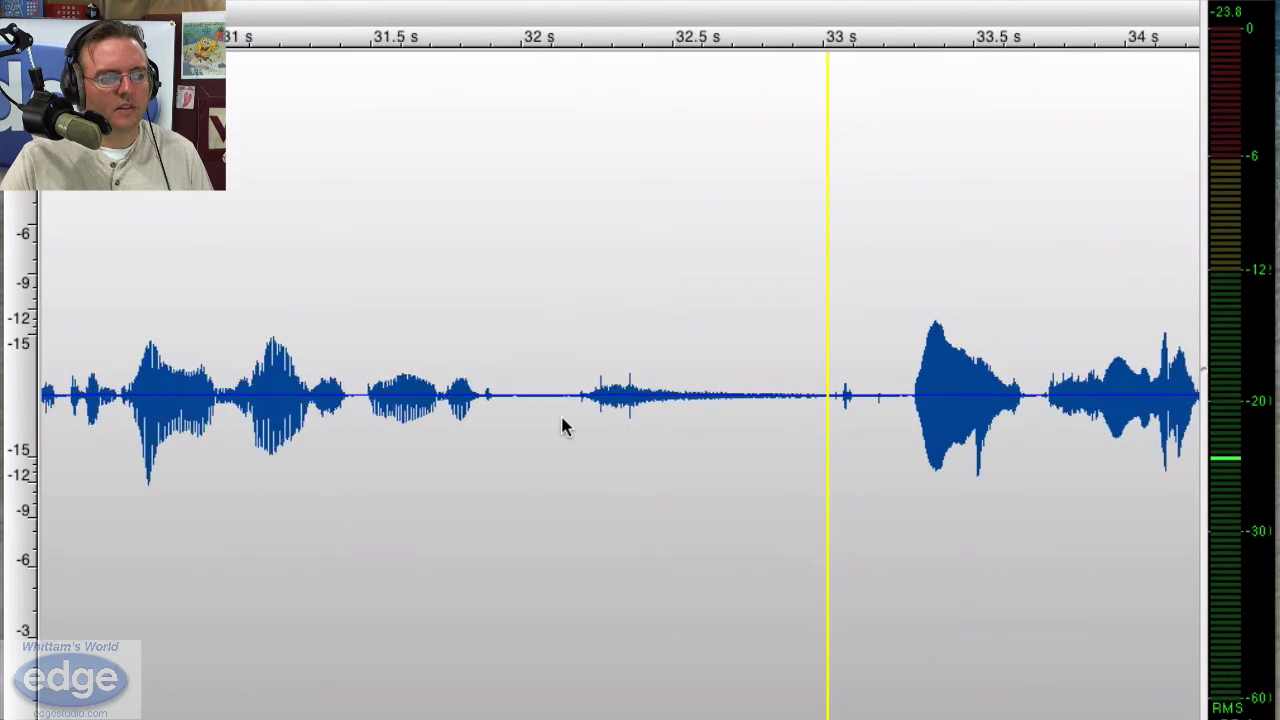
# Zoom the waveform to about 31–34 s to examine the gaps between spoken words.
pyautogui.moveTo(545, 395); pyautogui.dragTo(885, 395)
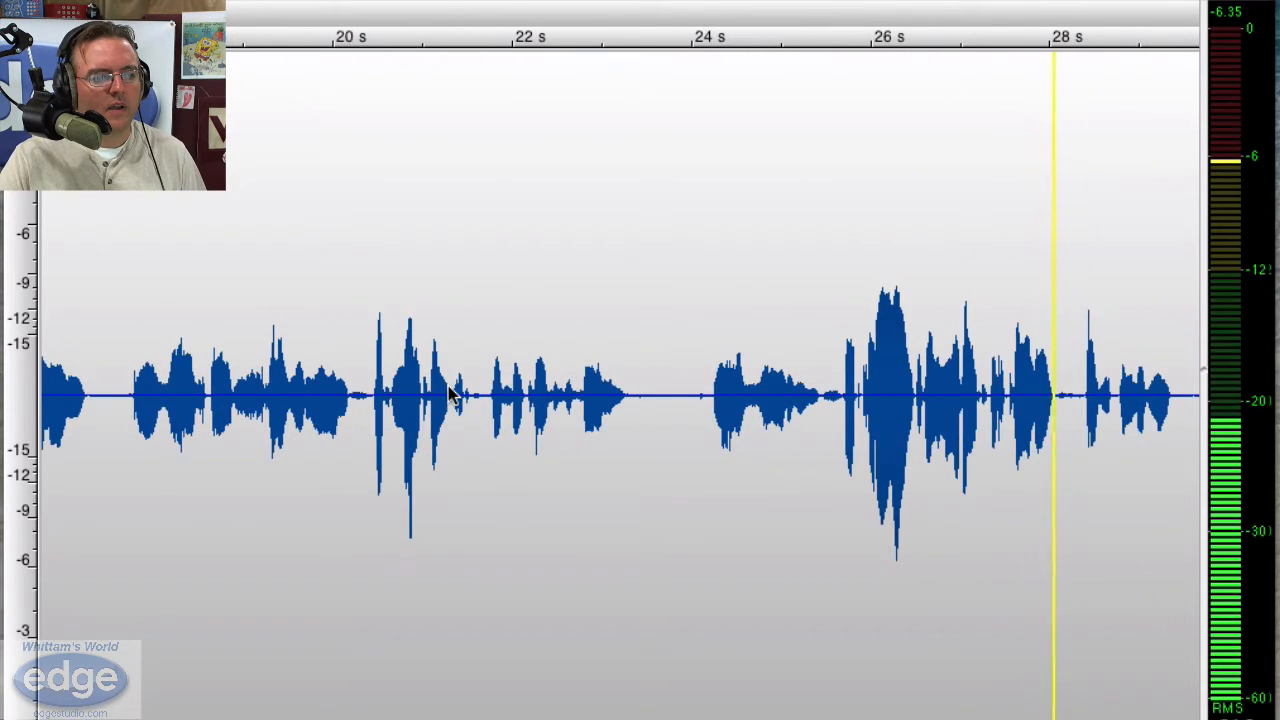
# Narrow the waveform view to 22–25 s, showing the pause between phrases.
pyautogui.moveTo(475, 400); pyautogui.dragTo(850, 400)
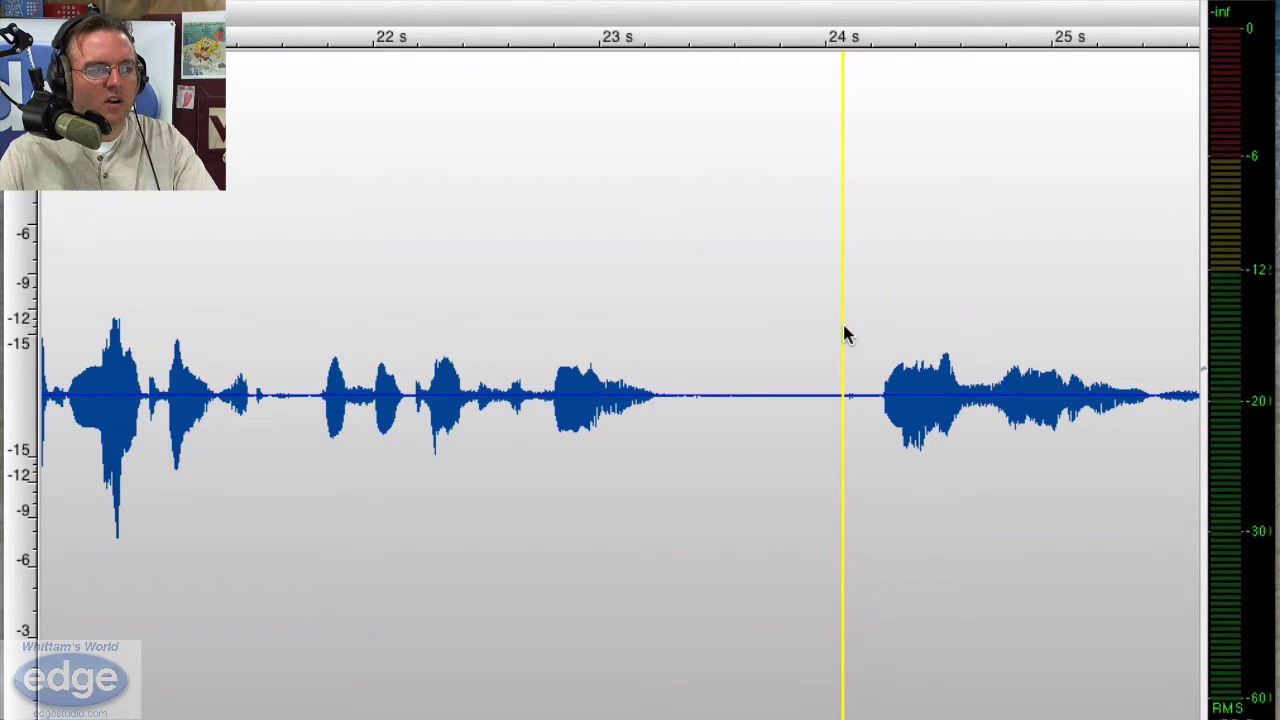
pyautogui.moveTo(895, 224)
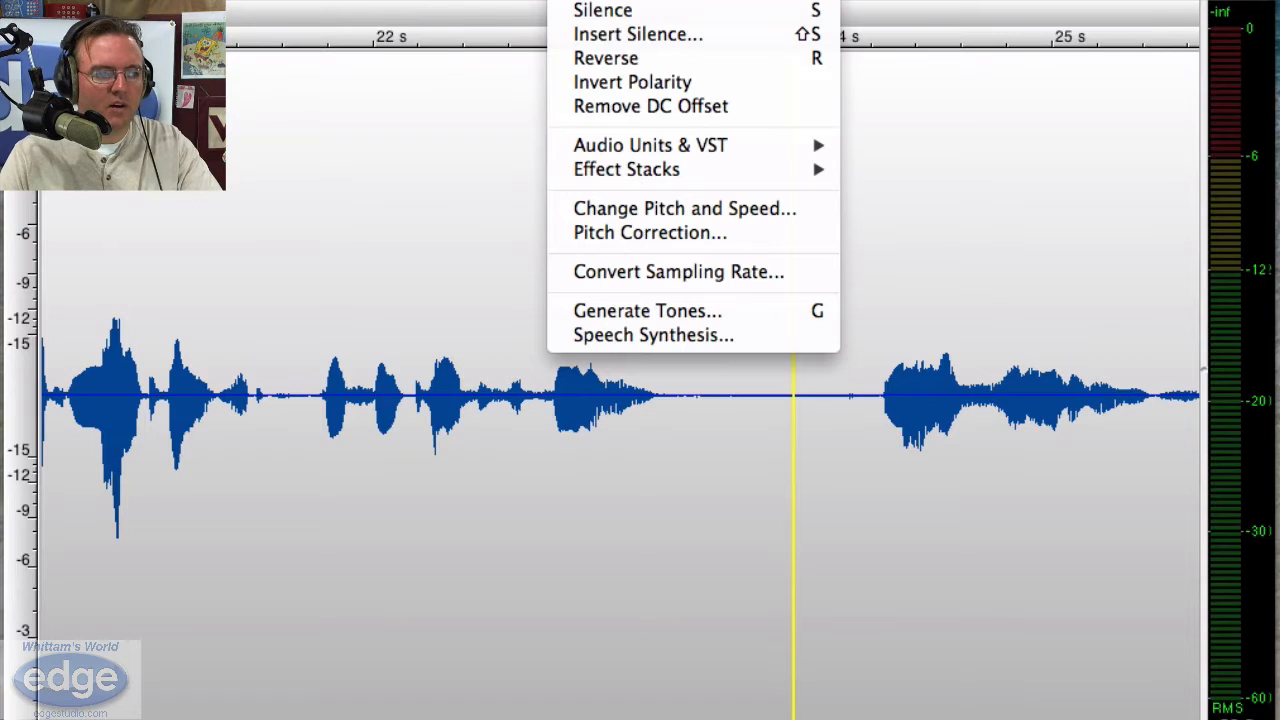
pyautogui.moveTo(650, 145)
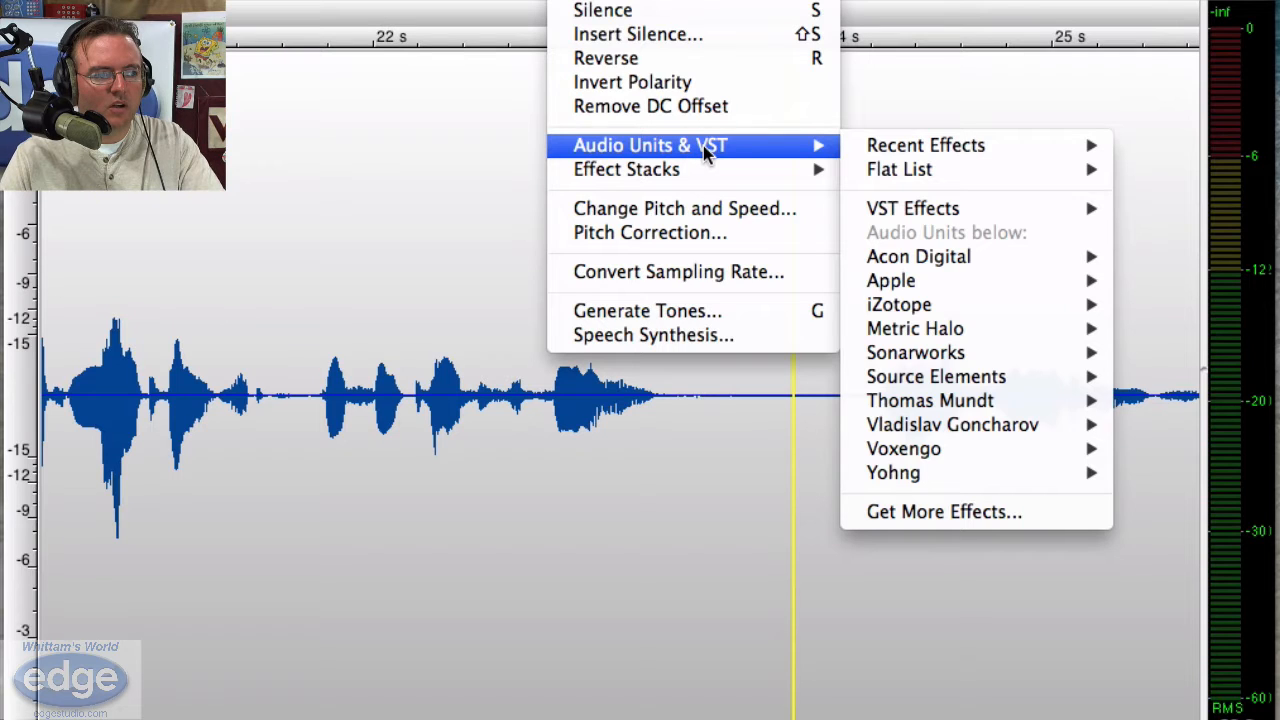
pyautogui.moveTo(1013, 152)
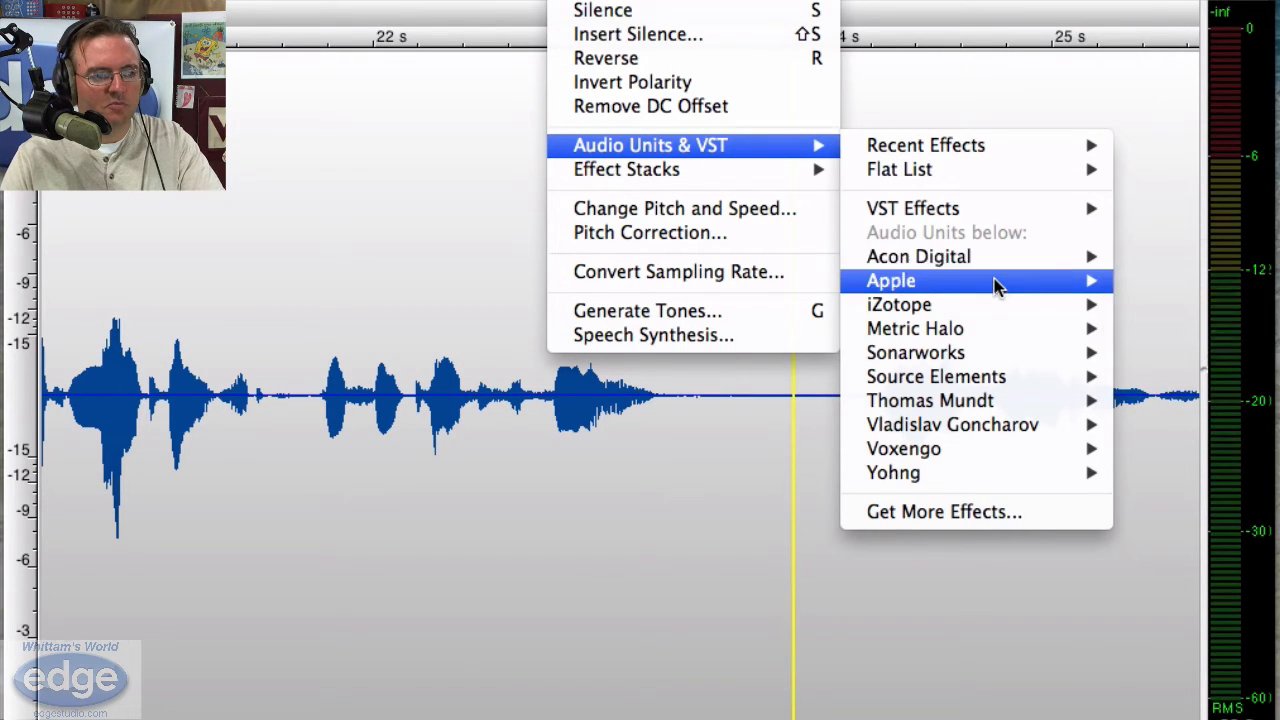
pyautogui.moveTo(1010, 248)
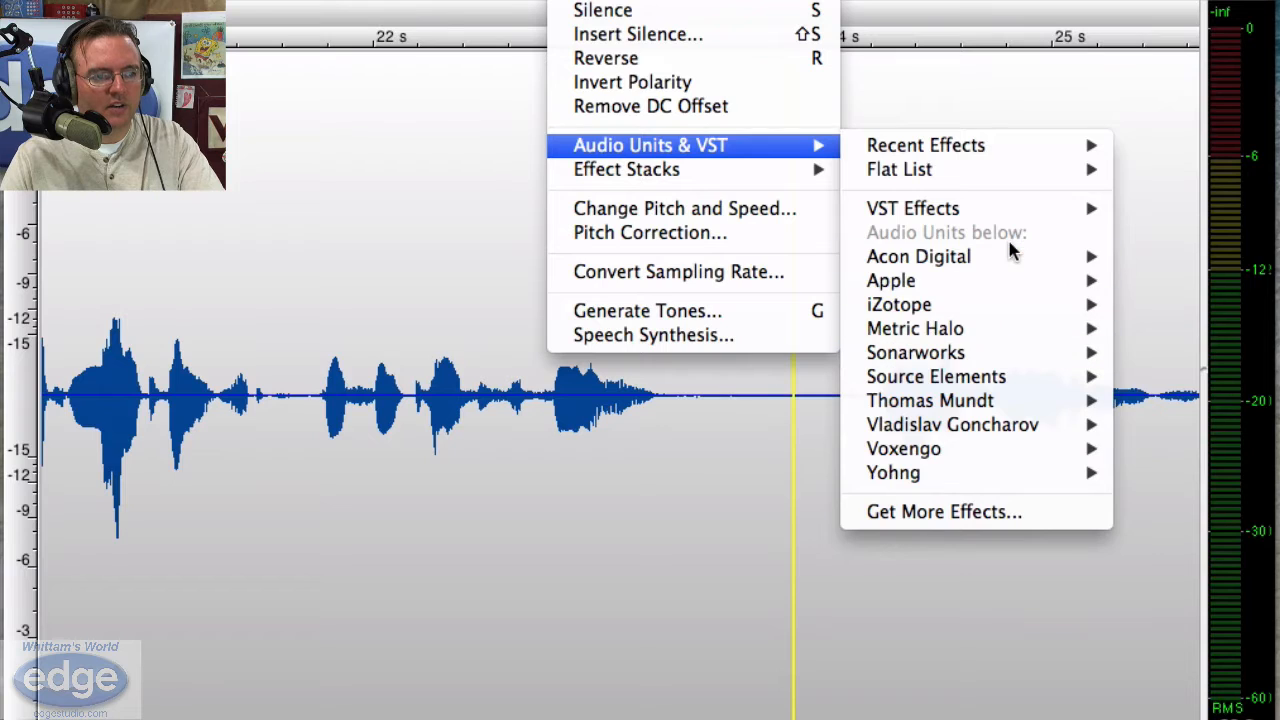
pyautogui.moveTo(918, 256)
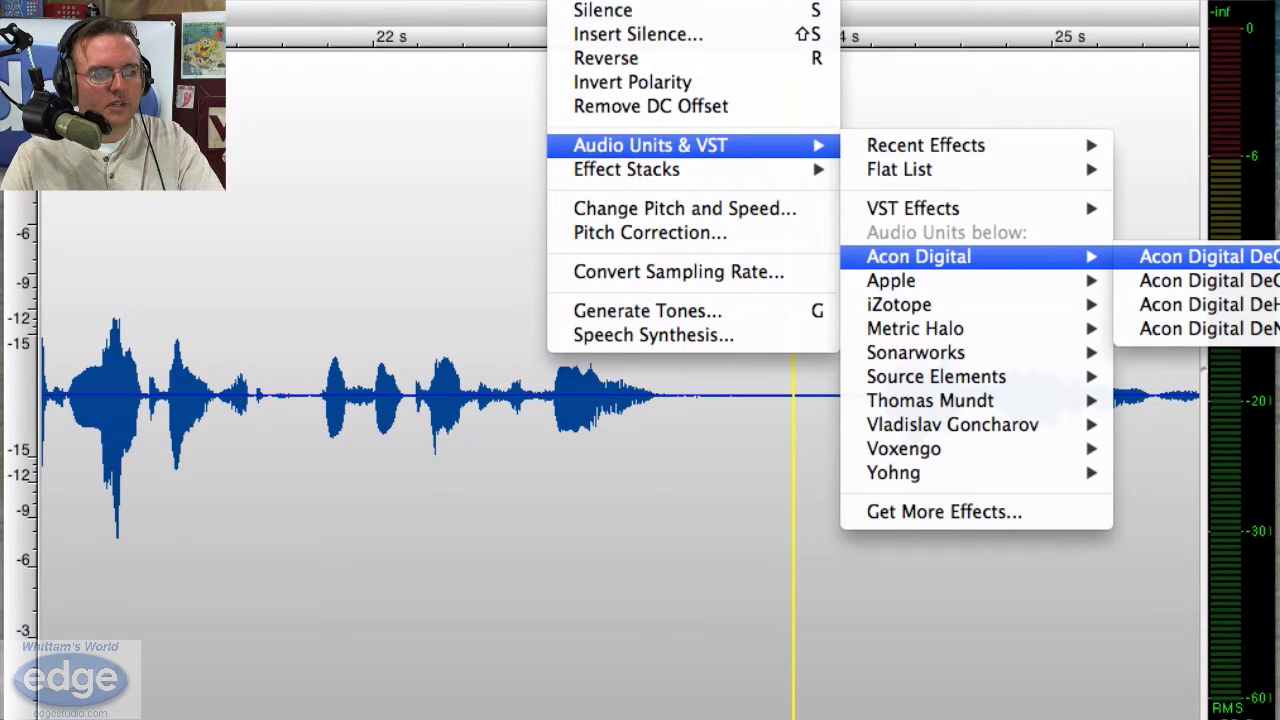
# Choose Acon Digital DeClick from the Effects > Audio Units & VST > Acon Digital menu.
pyautogui.click(1208, 256)
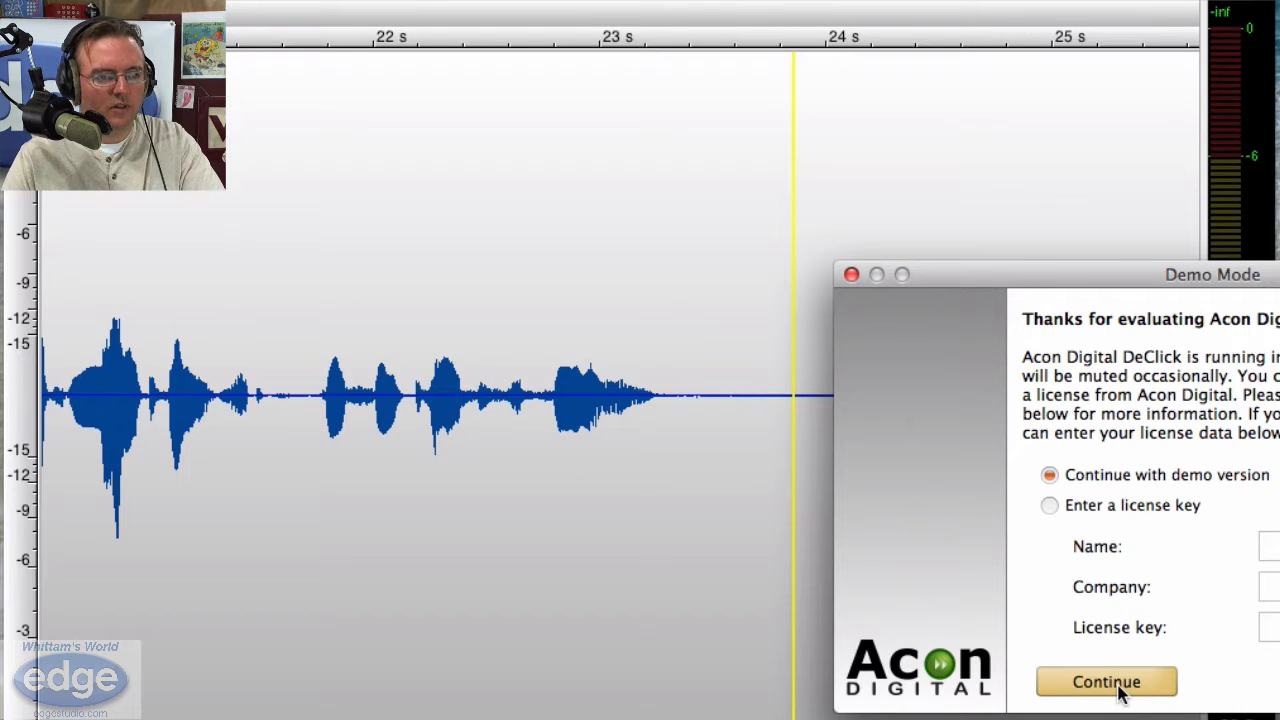
# Continue in demo mode, toggle Enable declicker, and leave it switched off.
pyautogui.click(1106, 681)
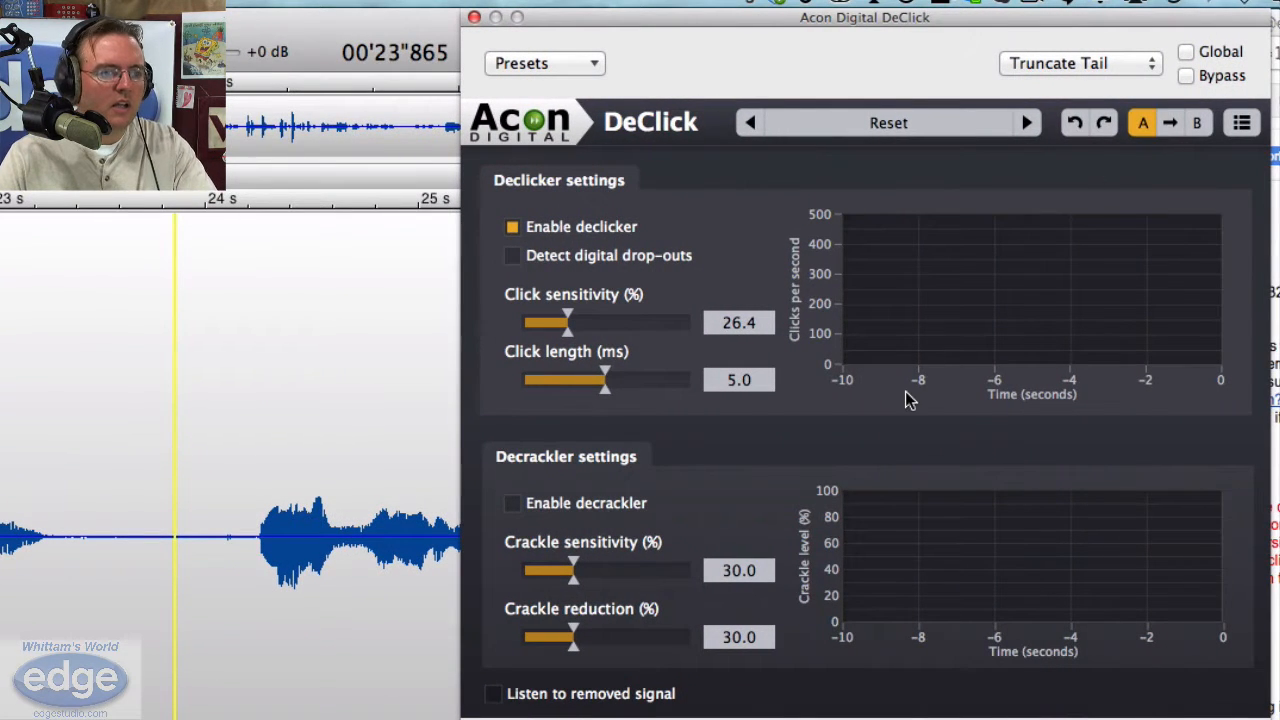
pyautogui.click(512, 227)
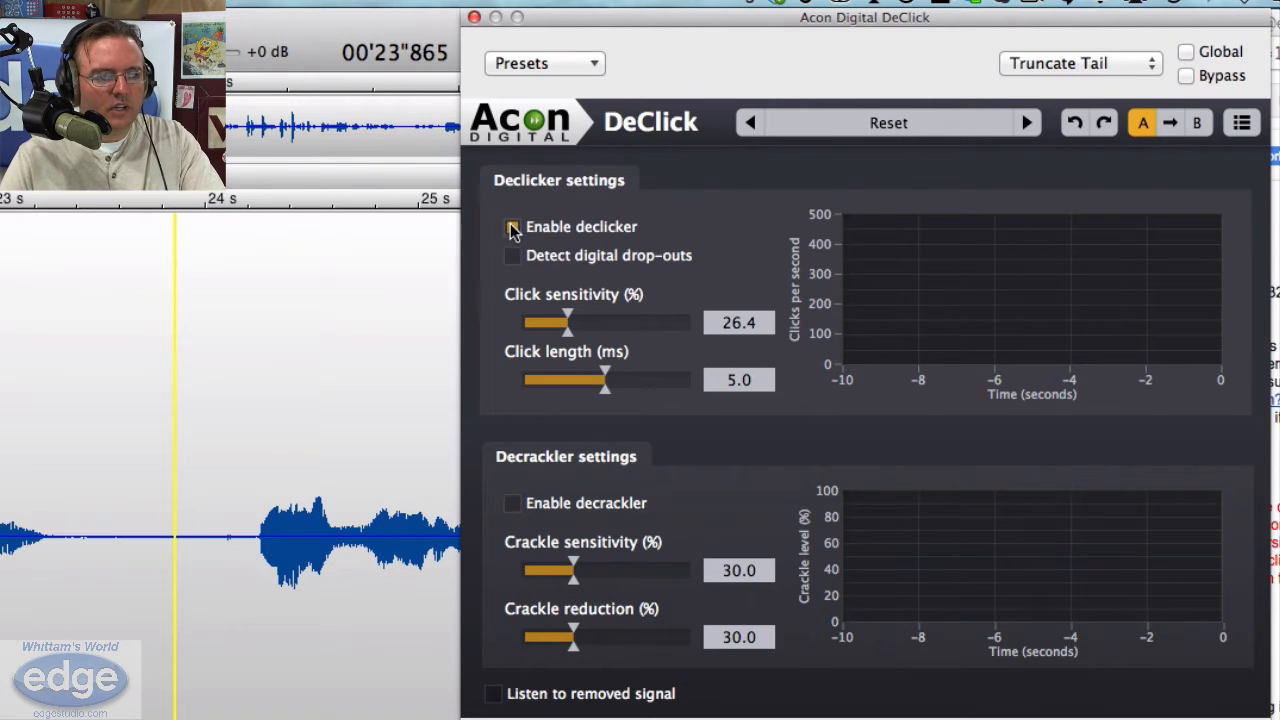
pyautogui.click(511, 227)
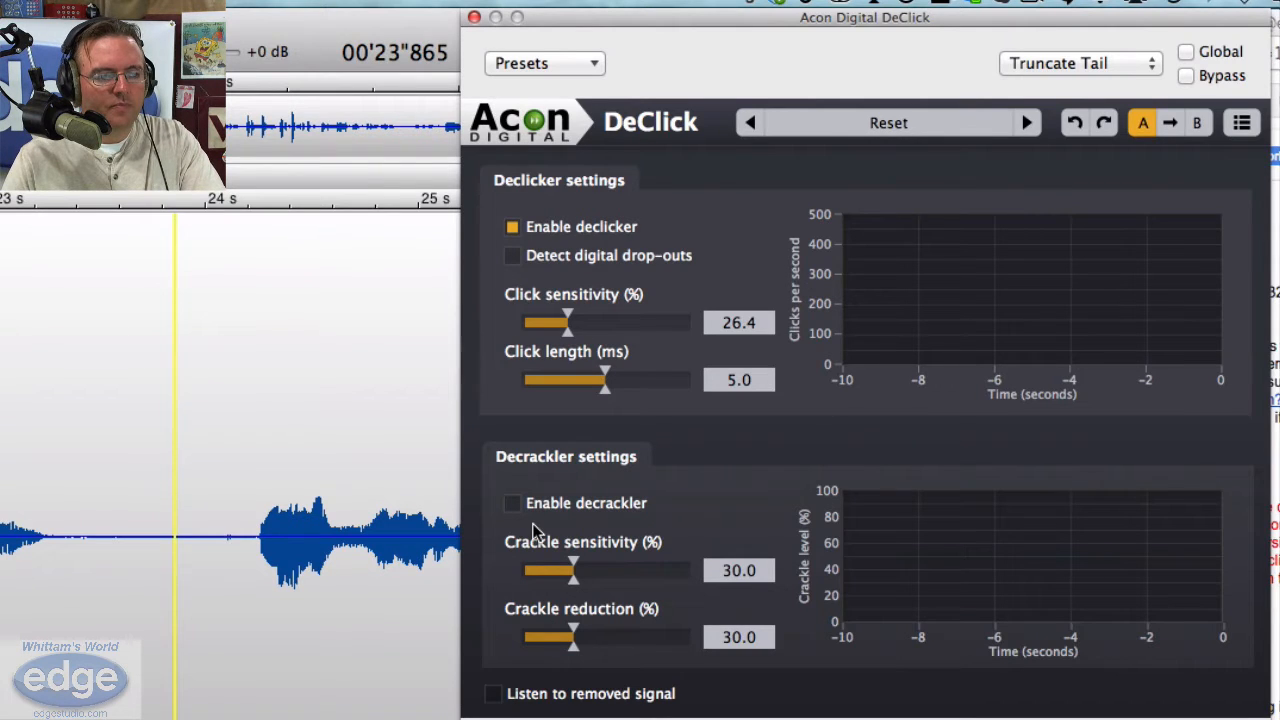
pyautogui.moveTo(510, 225)
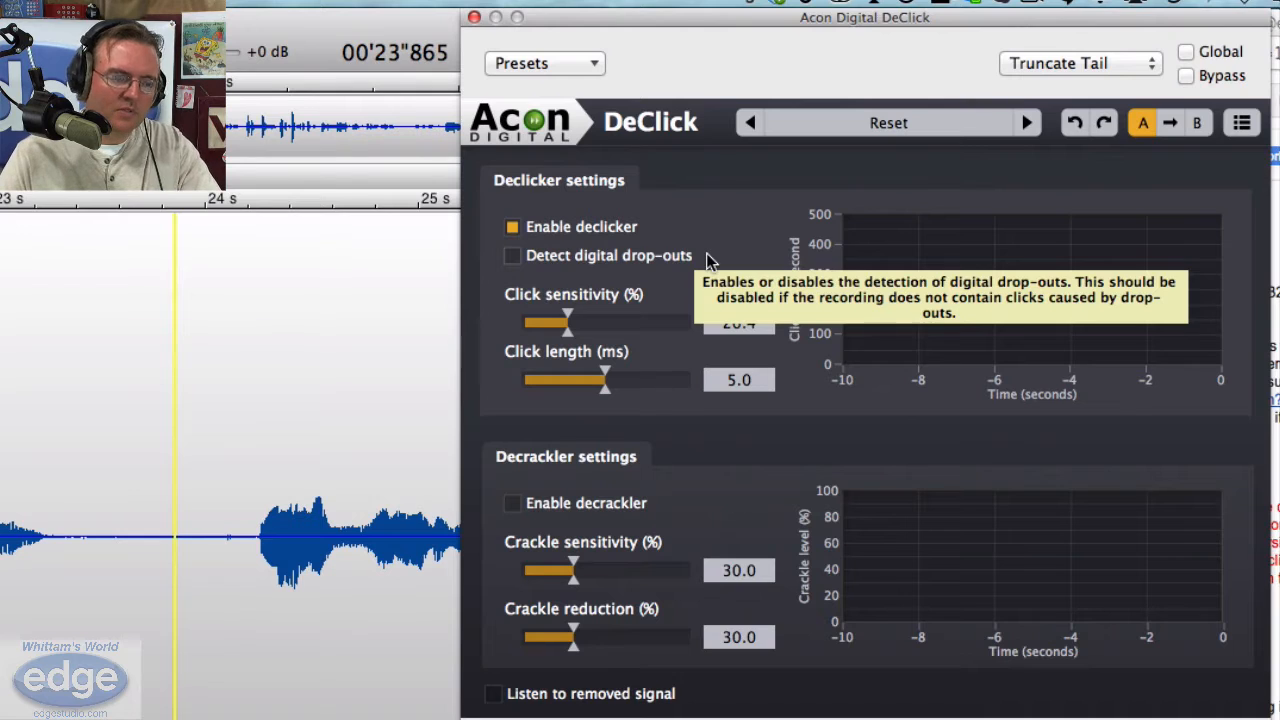
pyautogui.click(512, 226)
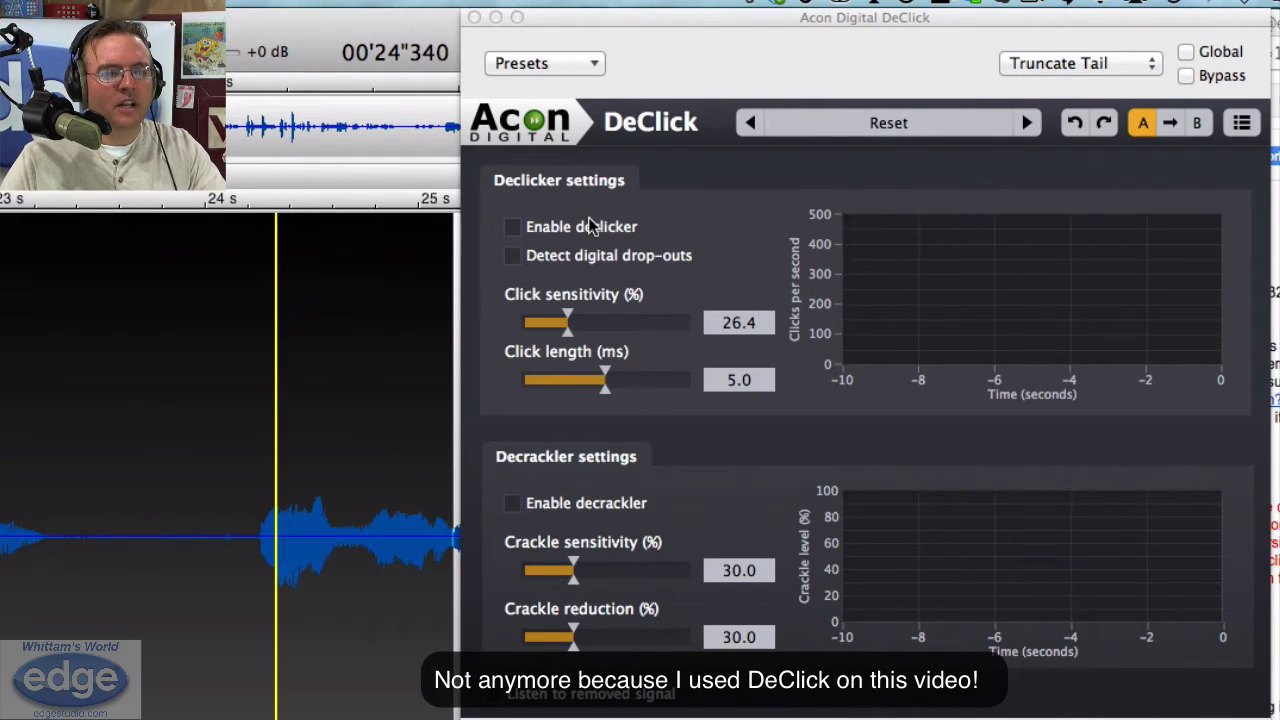
# Toggle the declicker and Bypass on 24–25 s, ending with declicker on and bypass off.
pyautogui.click(512, 226)
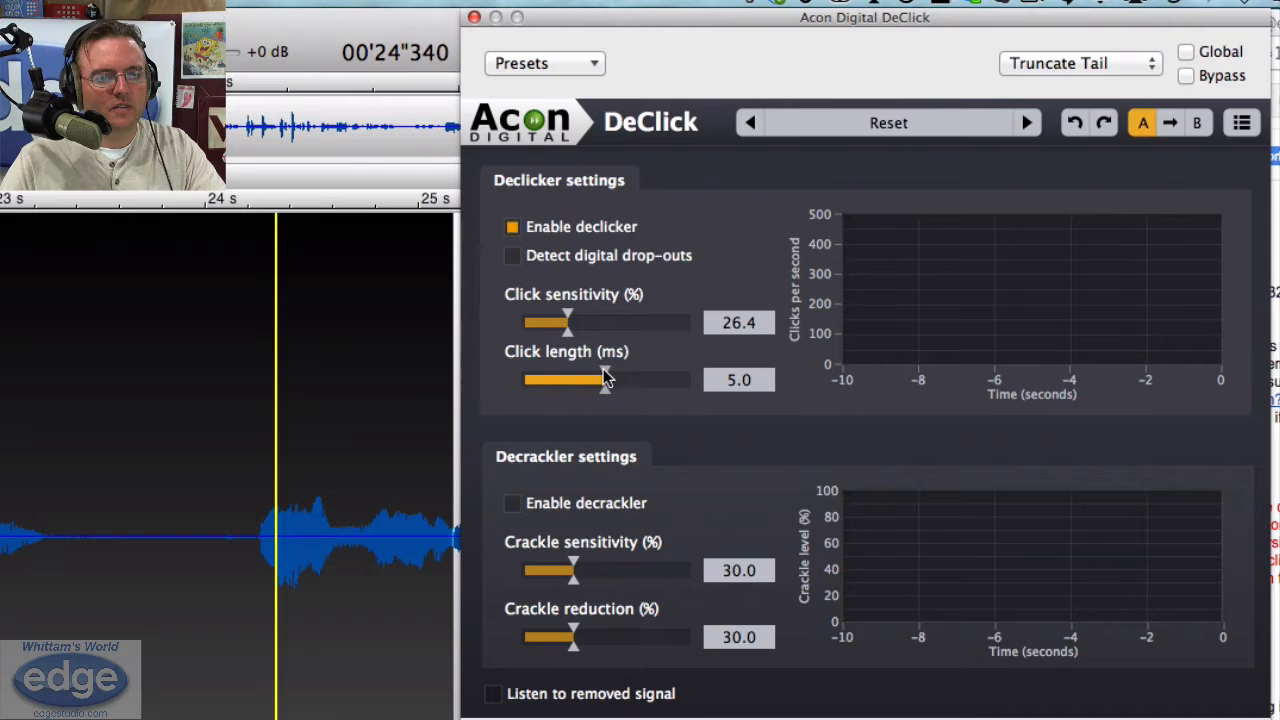
pyautogui.moveTo(605, 380)
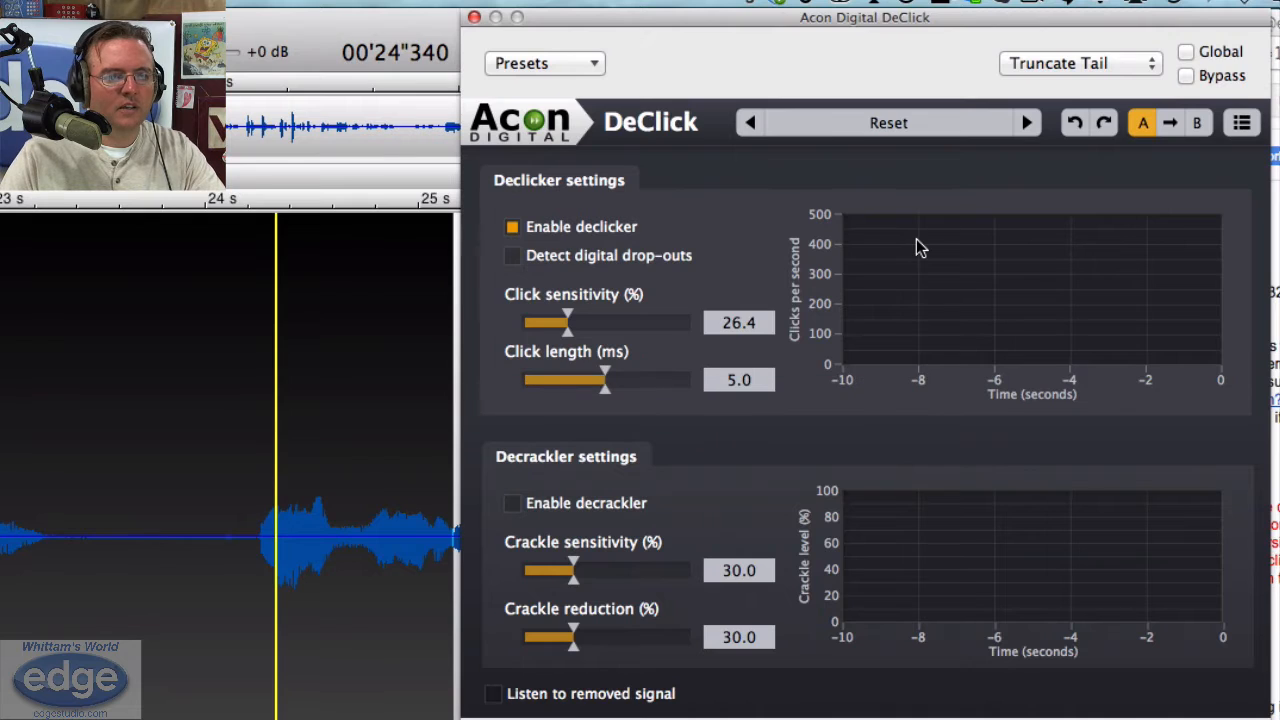
pyautogui.click(512, 227)
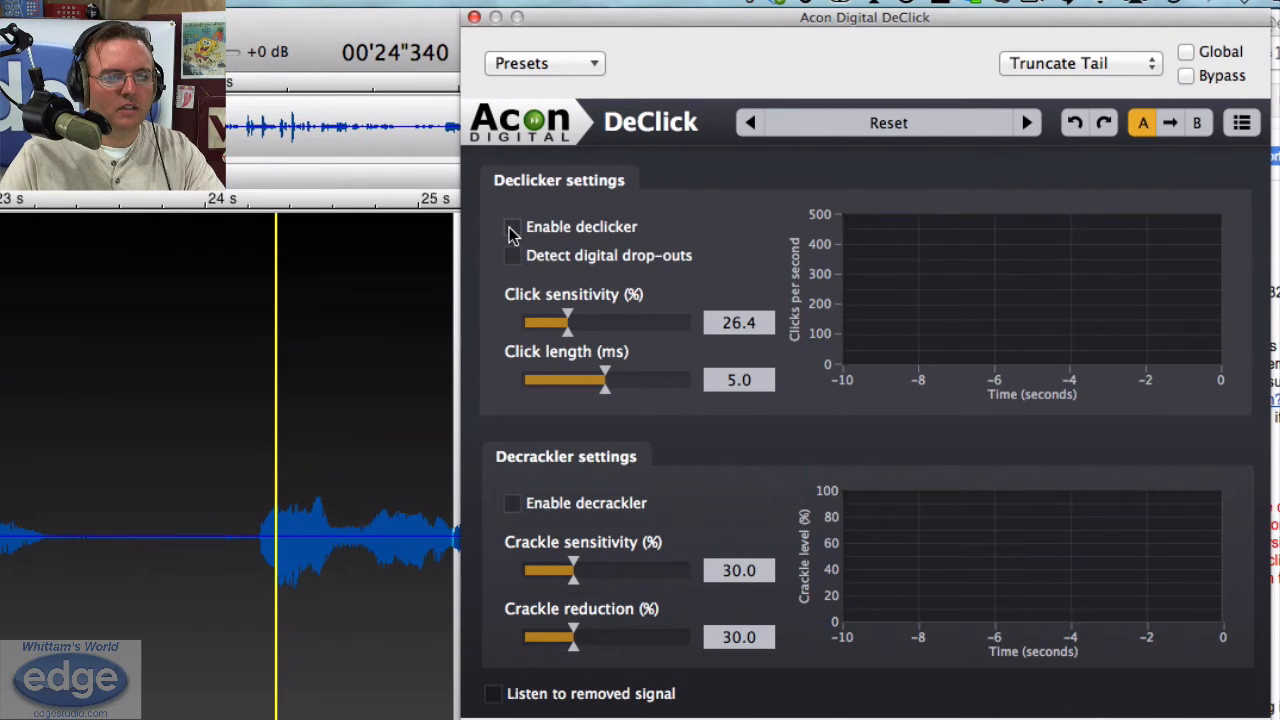
pyautogui.click(512, 227)
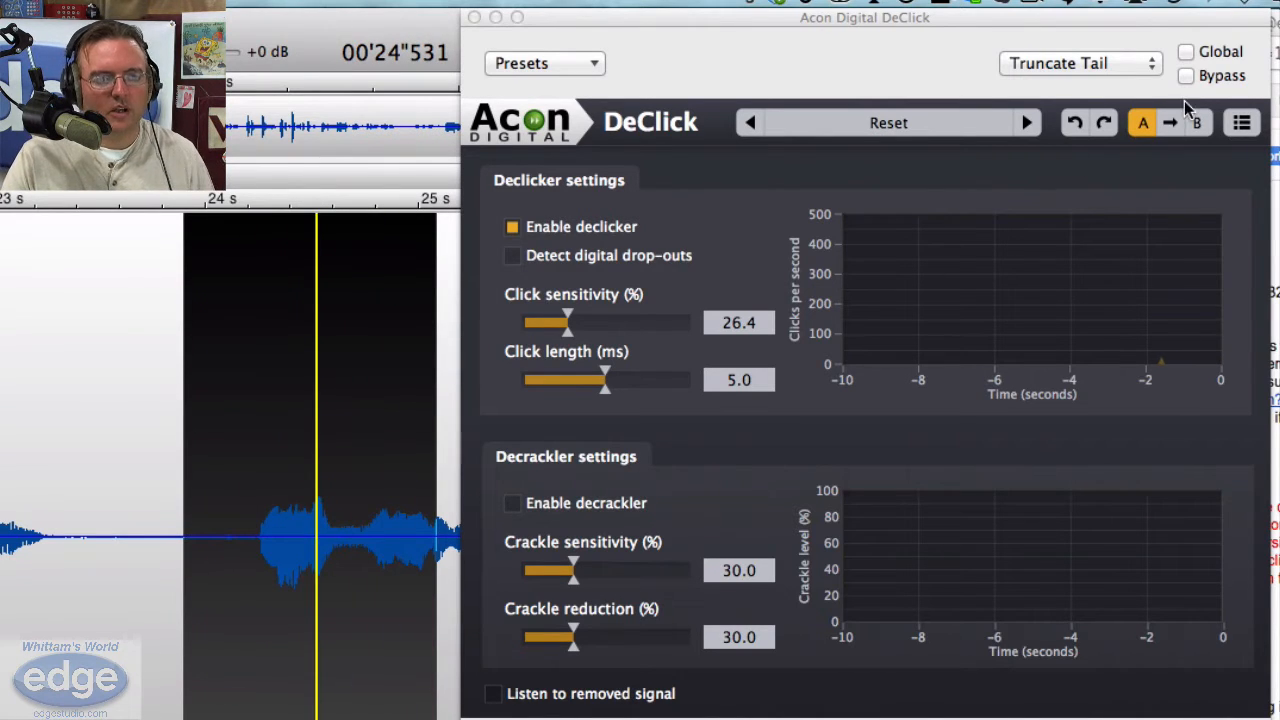
pyautogui.click(1186, 76)
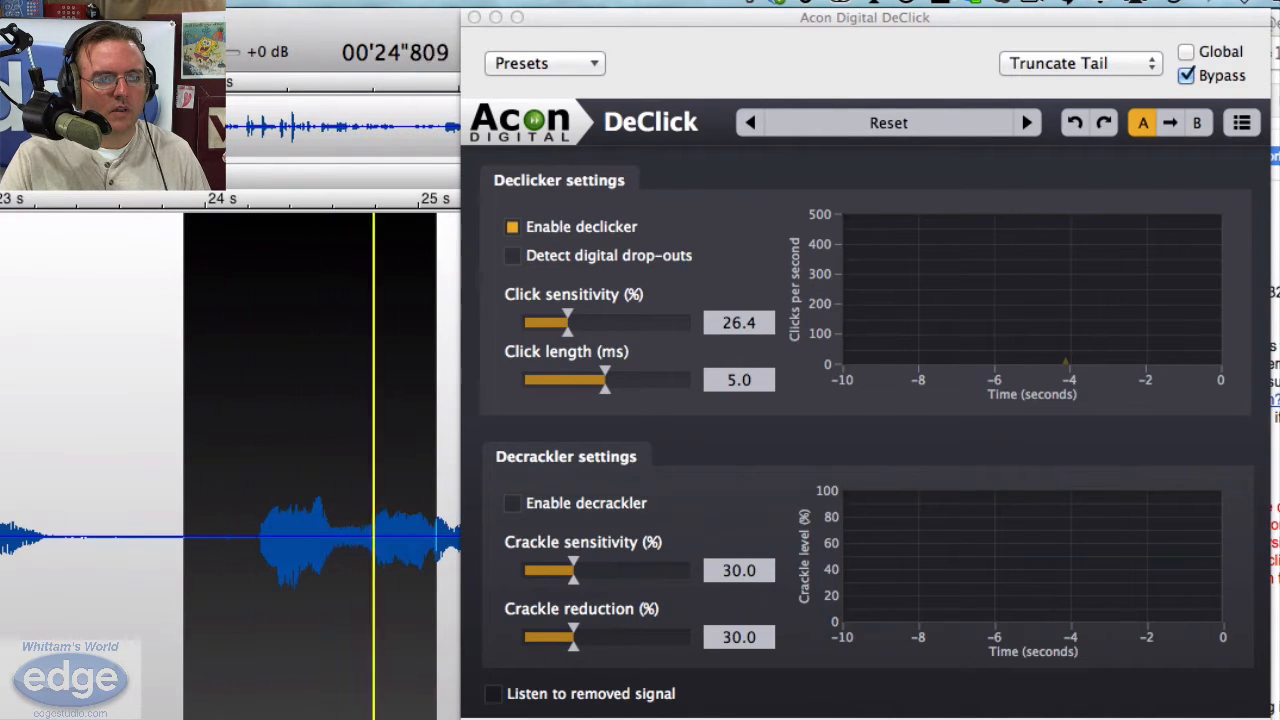
pyautogui.click(1188, 76)
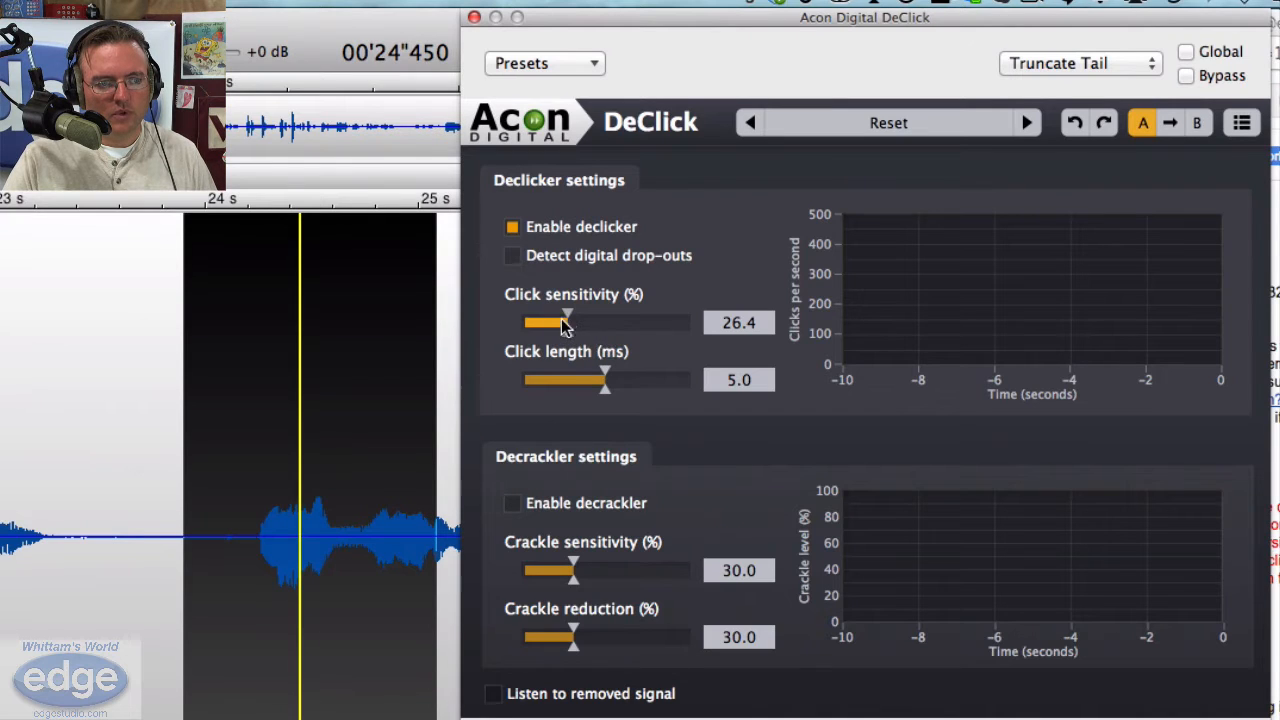
# Set click sensitivity to 34.7% and click length to 7.9 ms, then disable the declicker.
pyautogui.moveTo(565, 322); pyautogui.dragTo(585, 322)
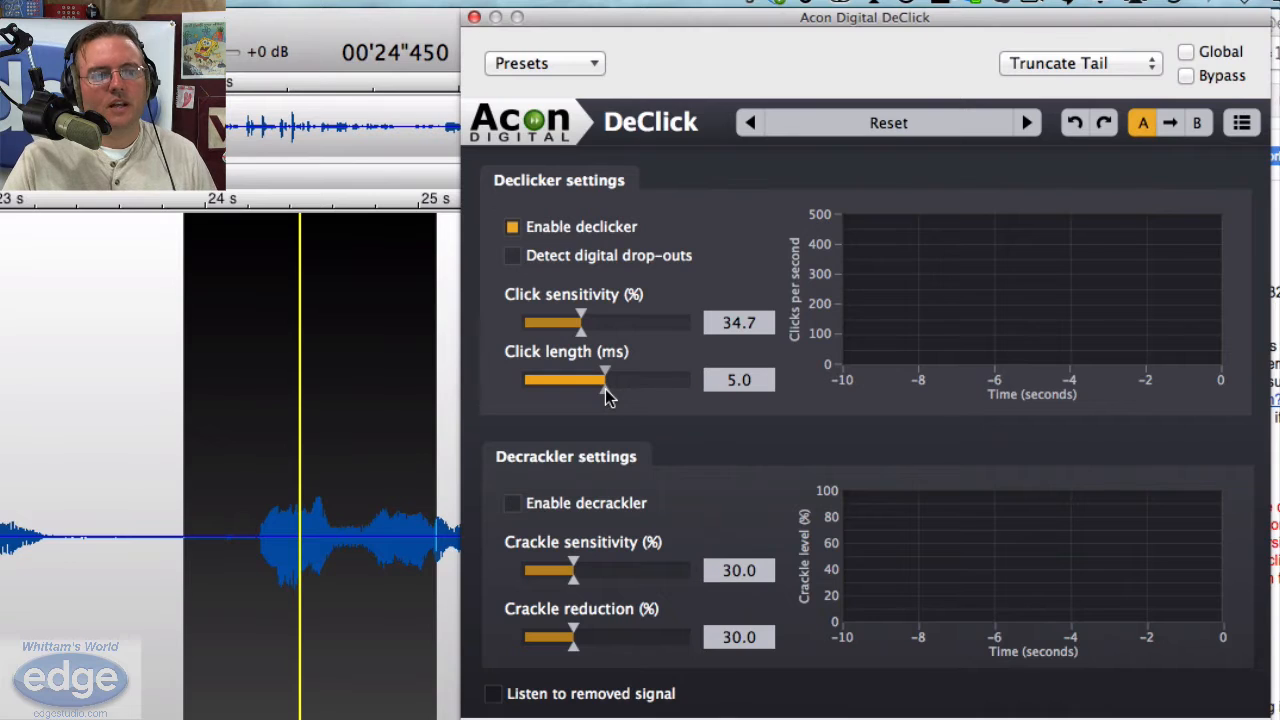
pyautogui.moveTo(605, 379); pyautogui.dragTo(613, 379)
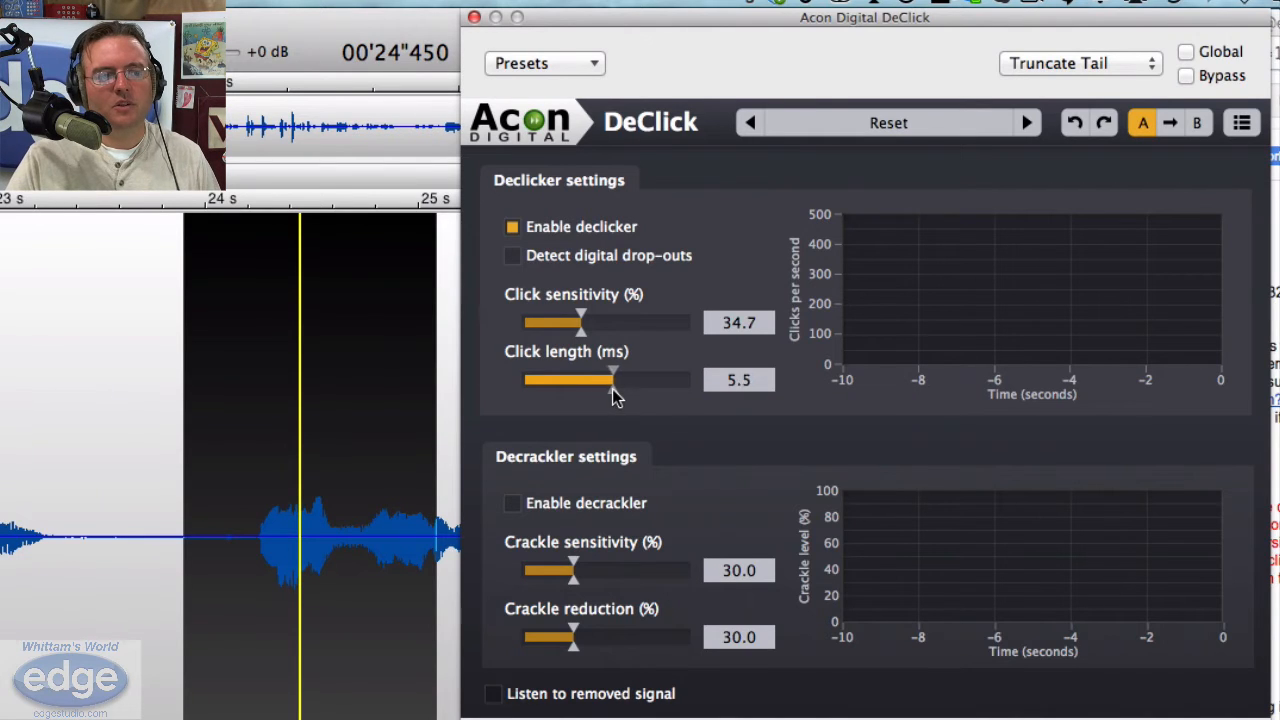
pyautogui.moveTo(613, 379); pyautogui.dragTo(651, 379)
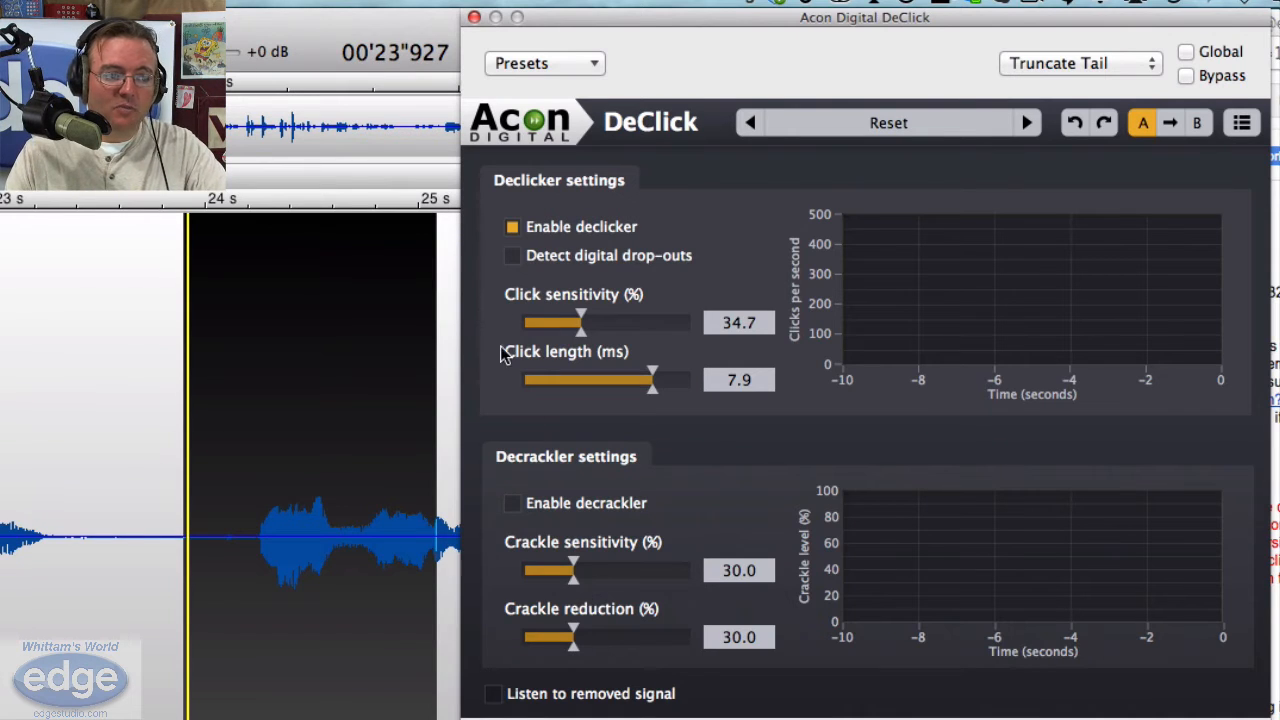
pyautogui.click(512, 227)
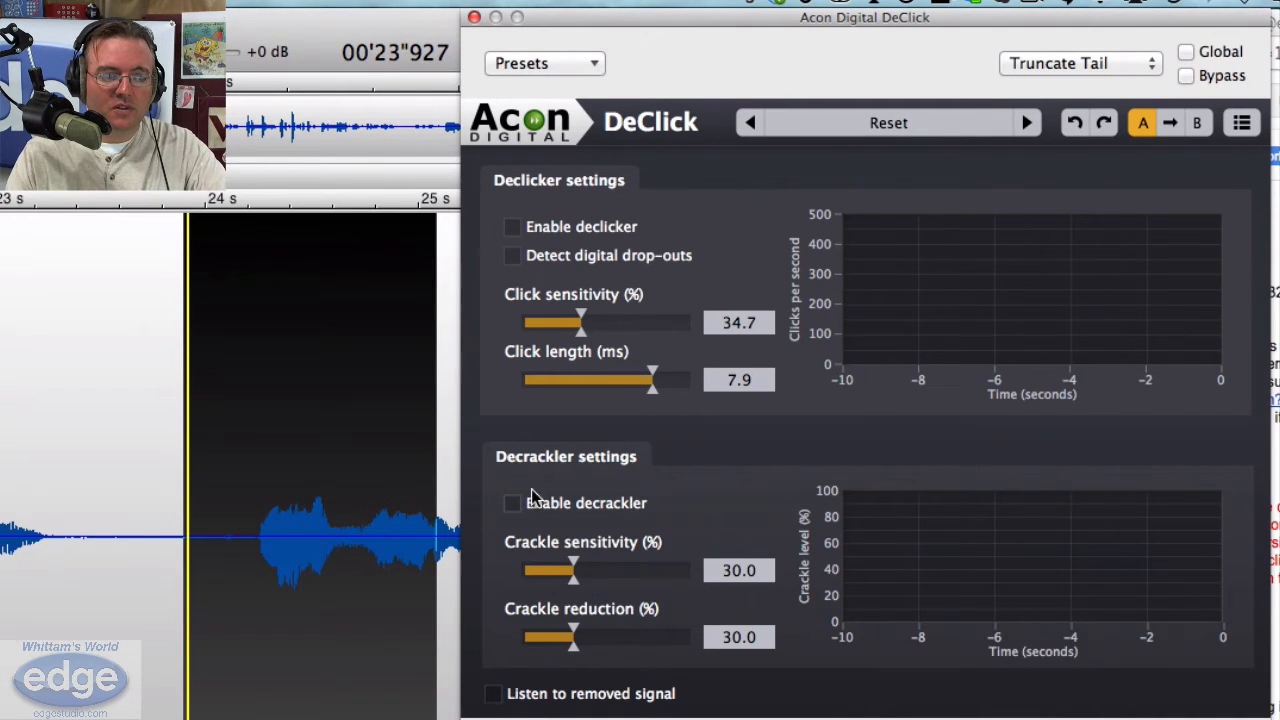
pyautogui.click(511, 502)
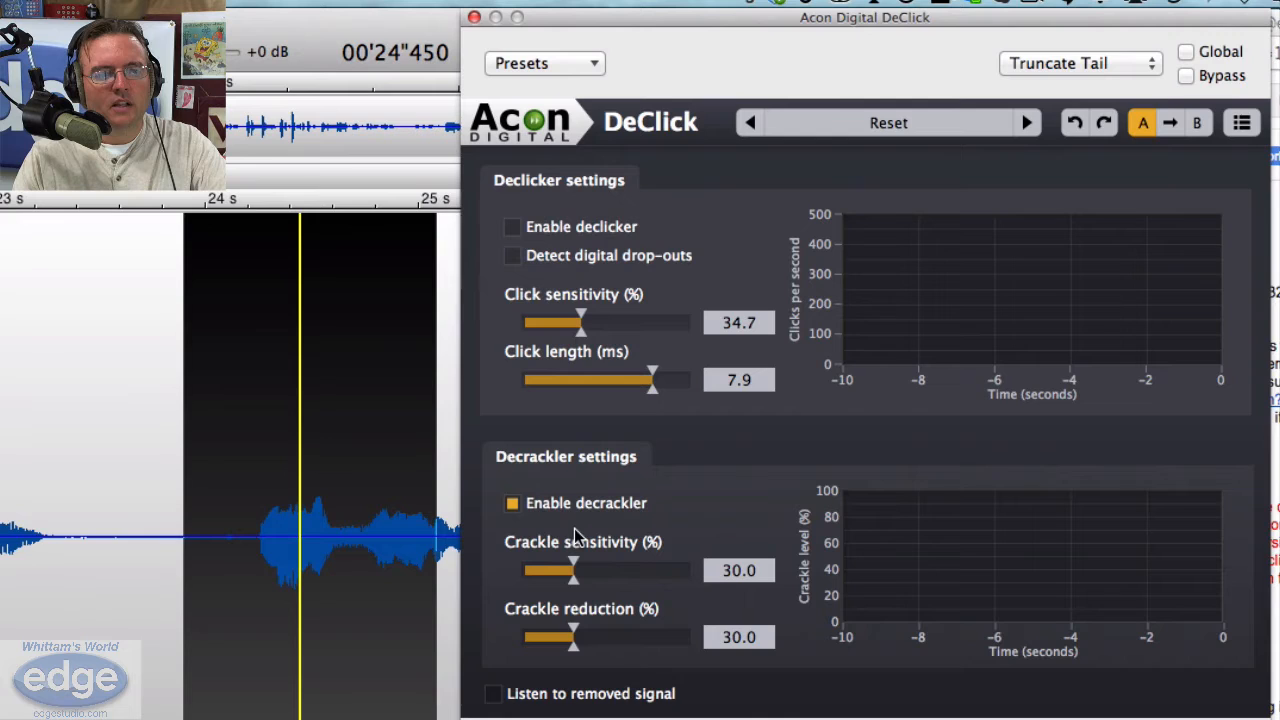
pyautogui.moveTo(595, 500)
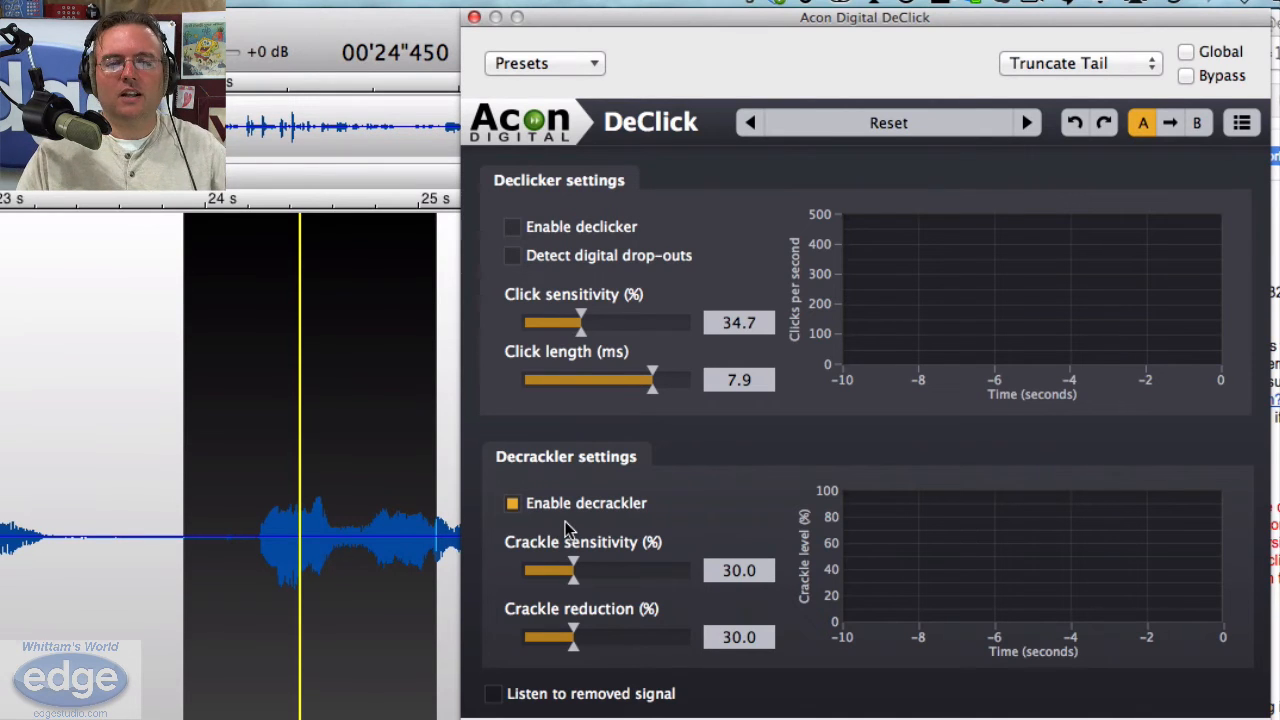
pyautogui.click(511, 503)
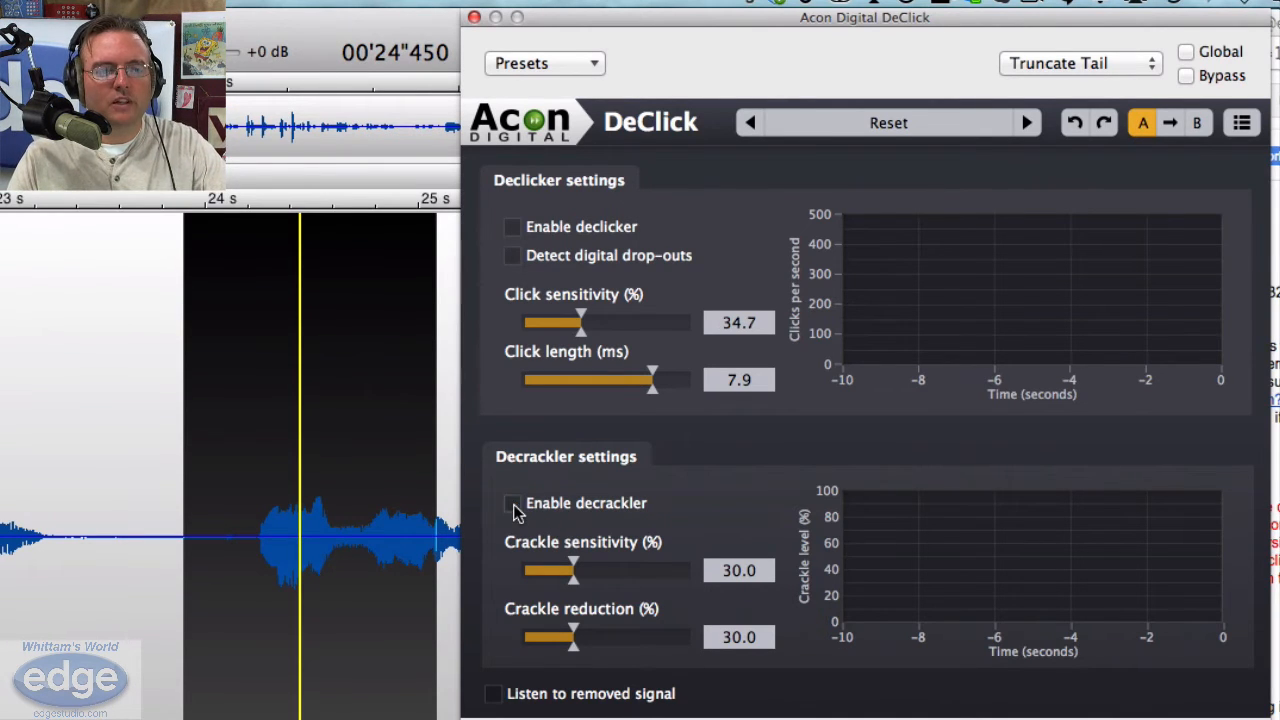
pyautogui.moveTo(513, 226)
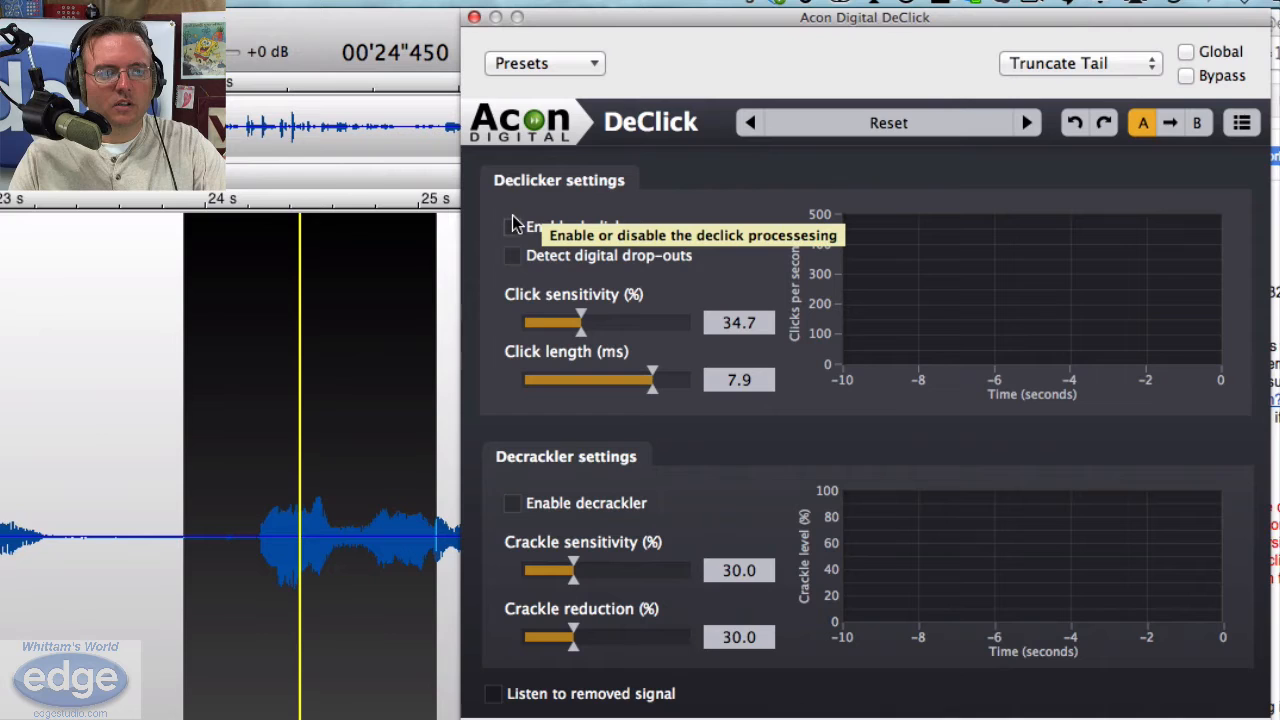
pyautogui.click(511, 226)
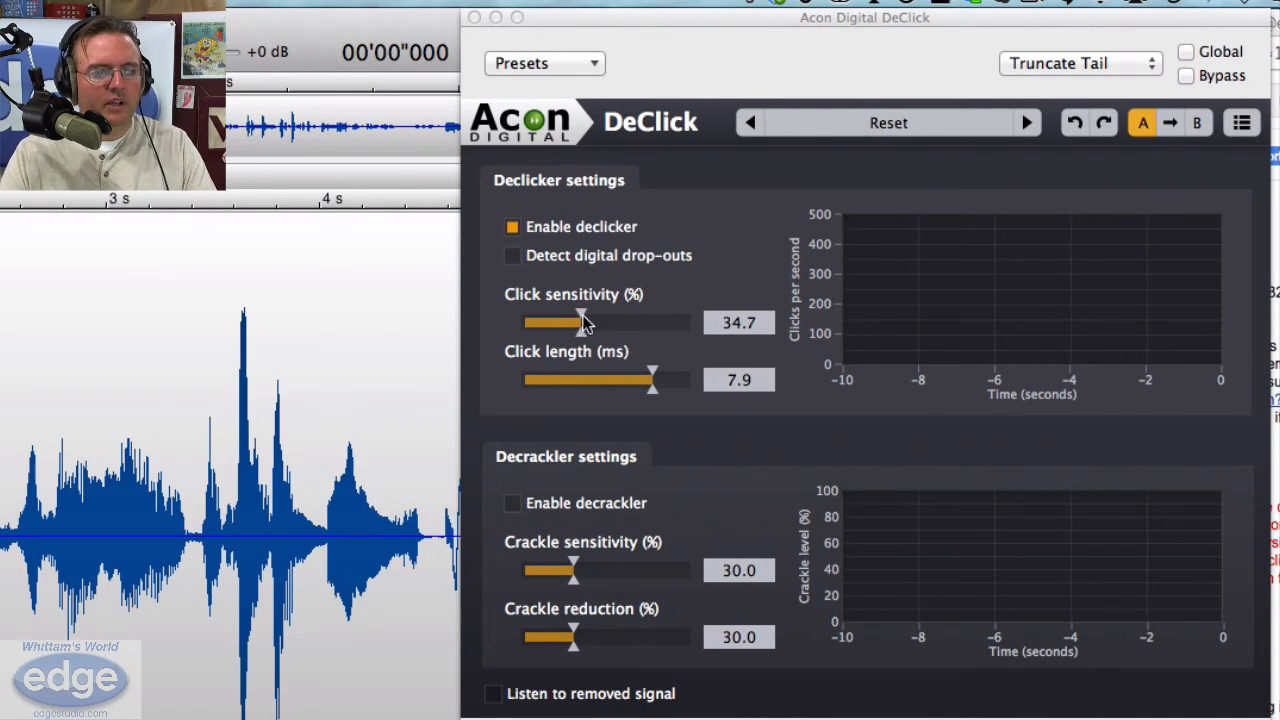
pyautogui.moveTo(570, 352)
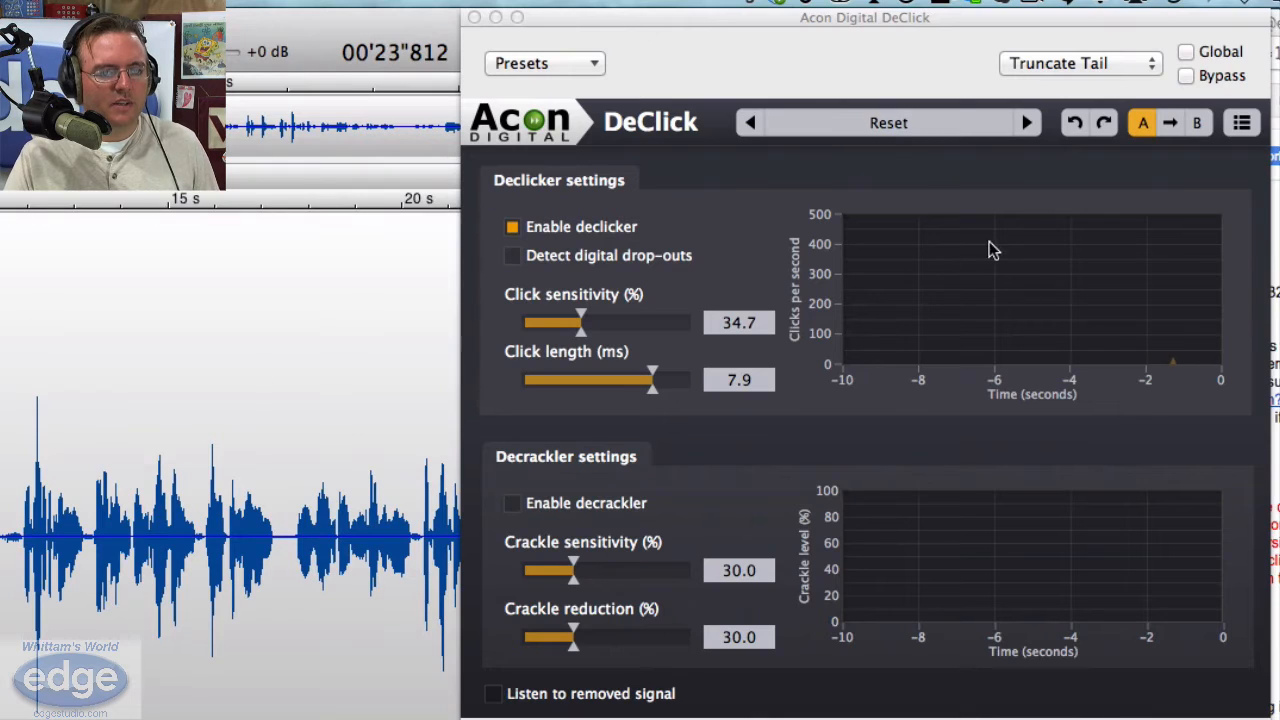
# Check Bypass in DeClick to hear the unprocessed narration.
pyautogui.click(1186, 76)
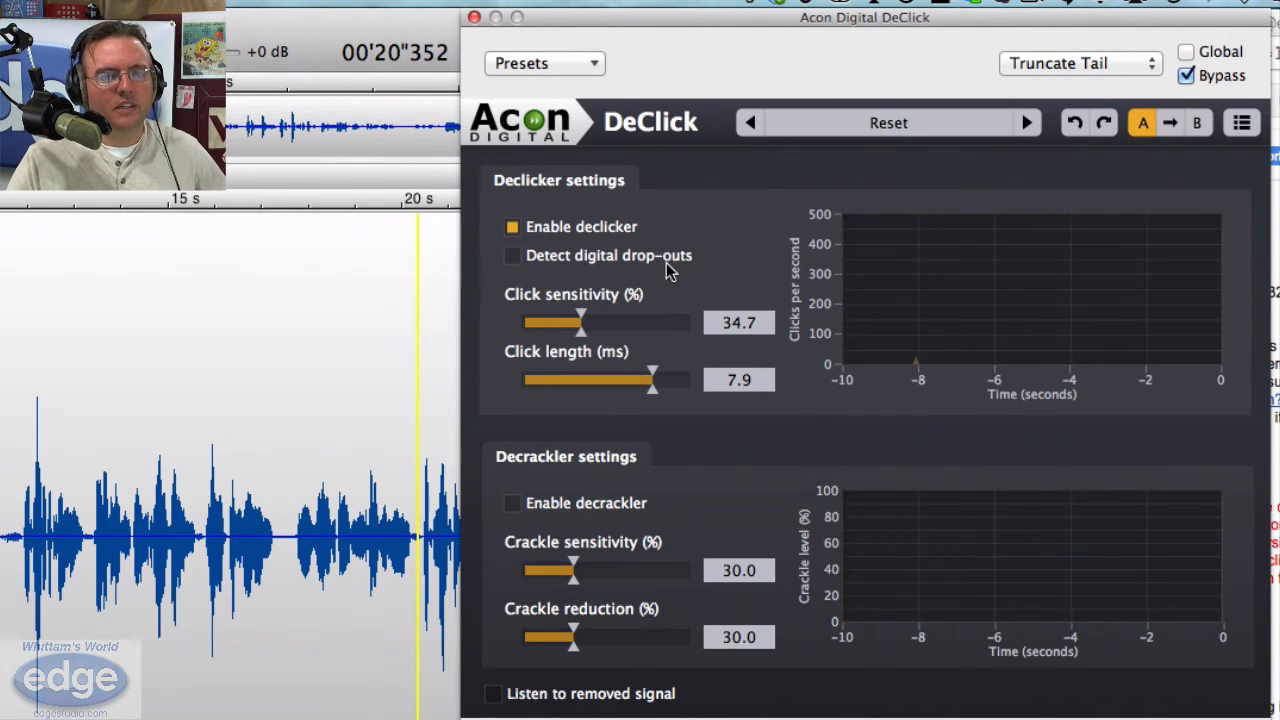
pyautogui.moveTo(600, 312)
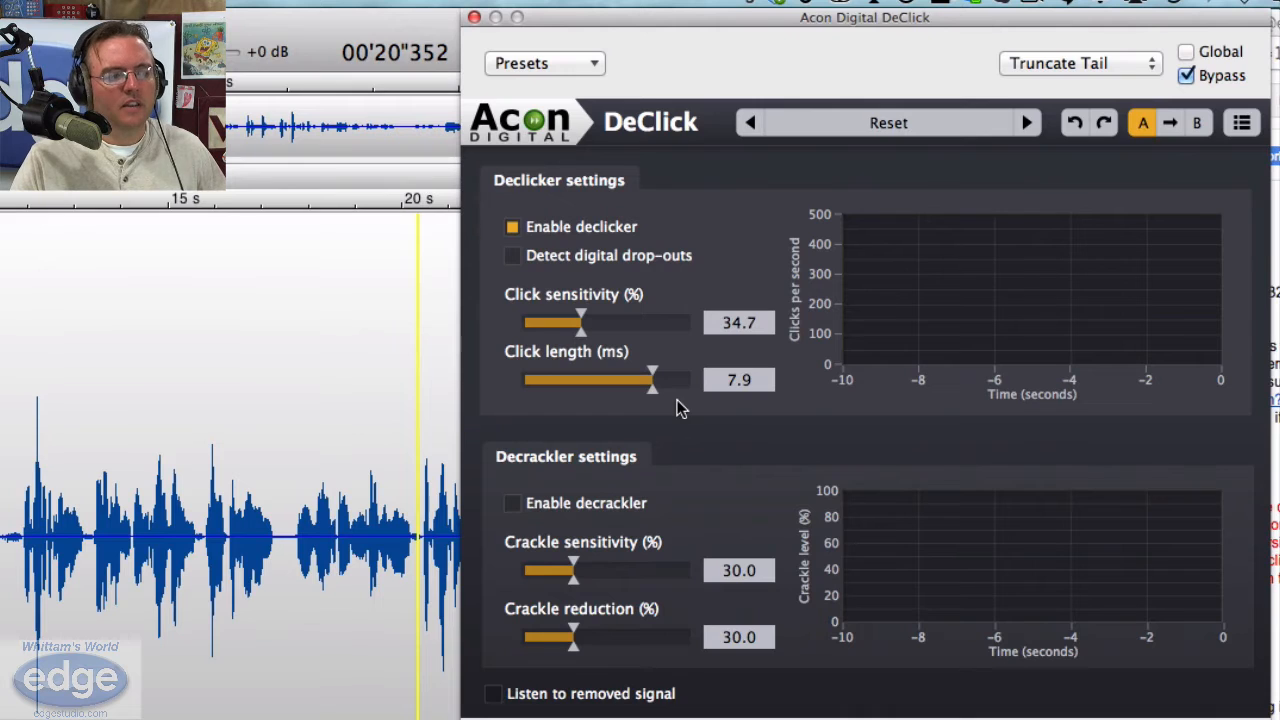
pyautogui.moveTo(140, 688)
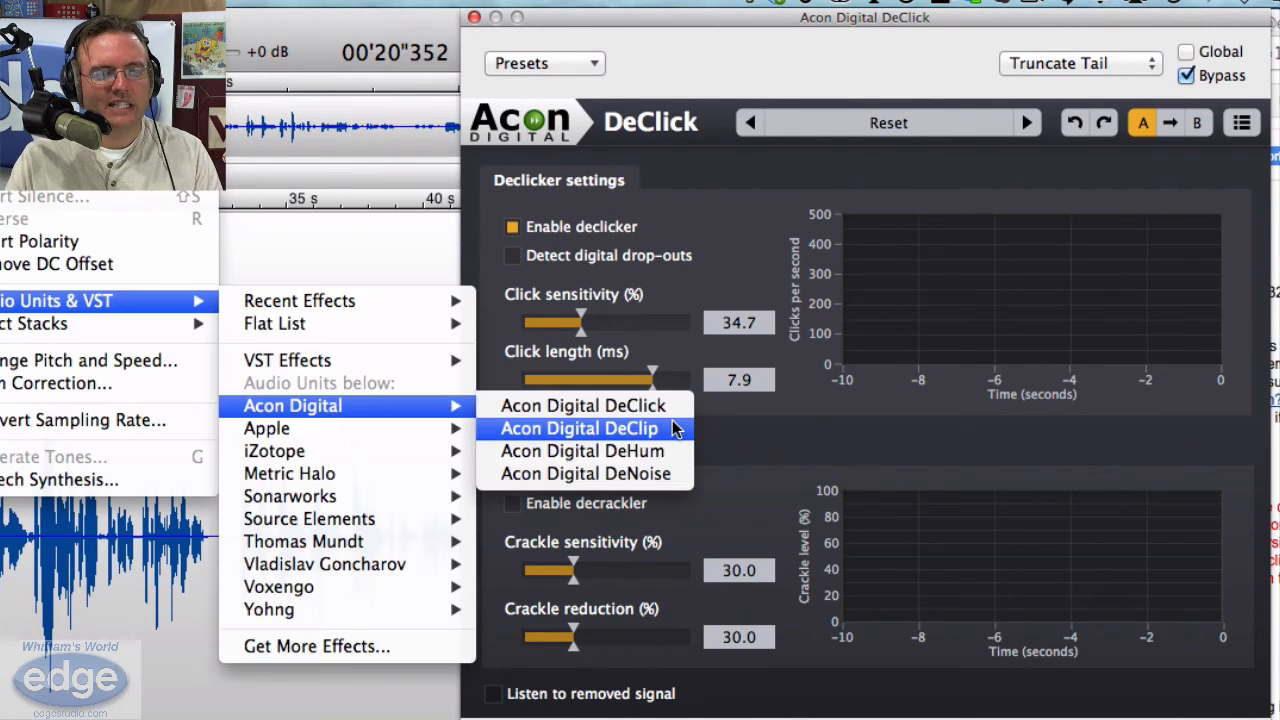
pyautogui.click(579, 428)
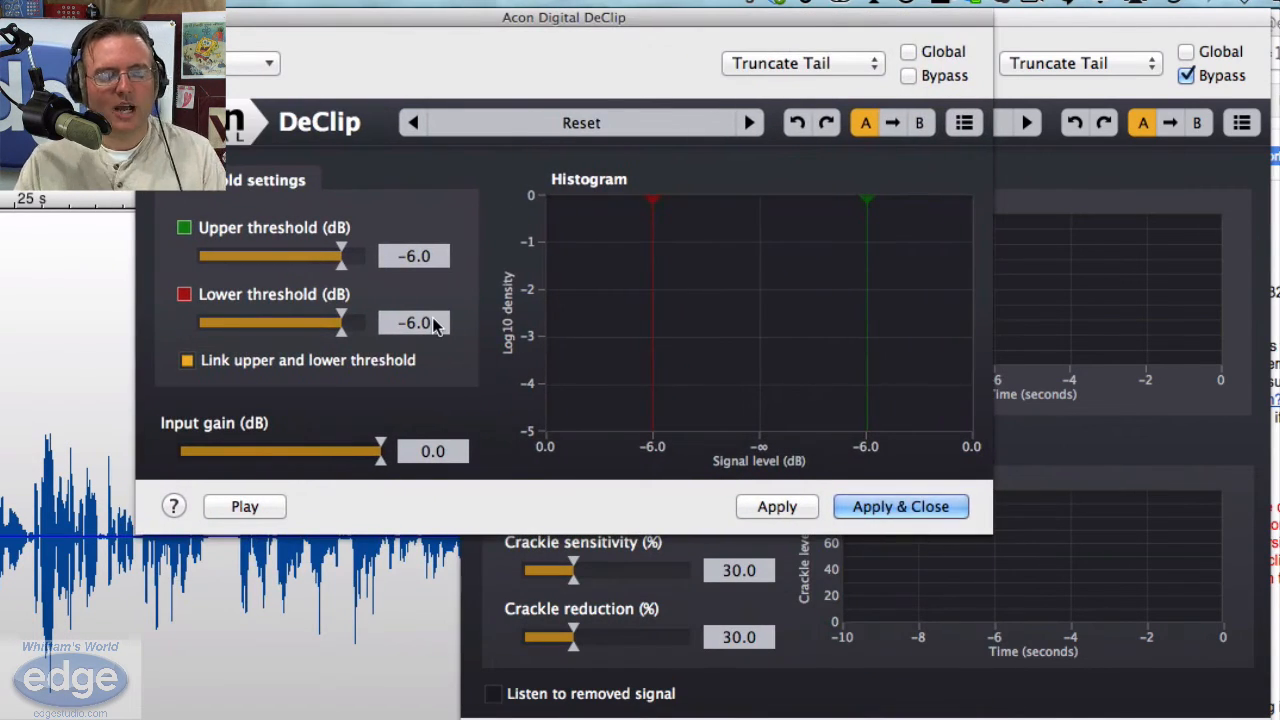
pyautogui.moveTo(420, 322)
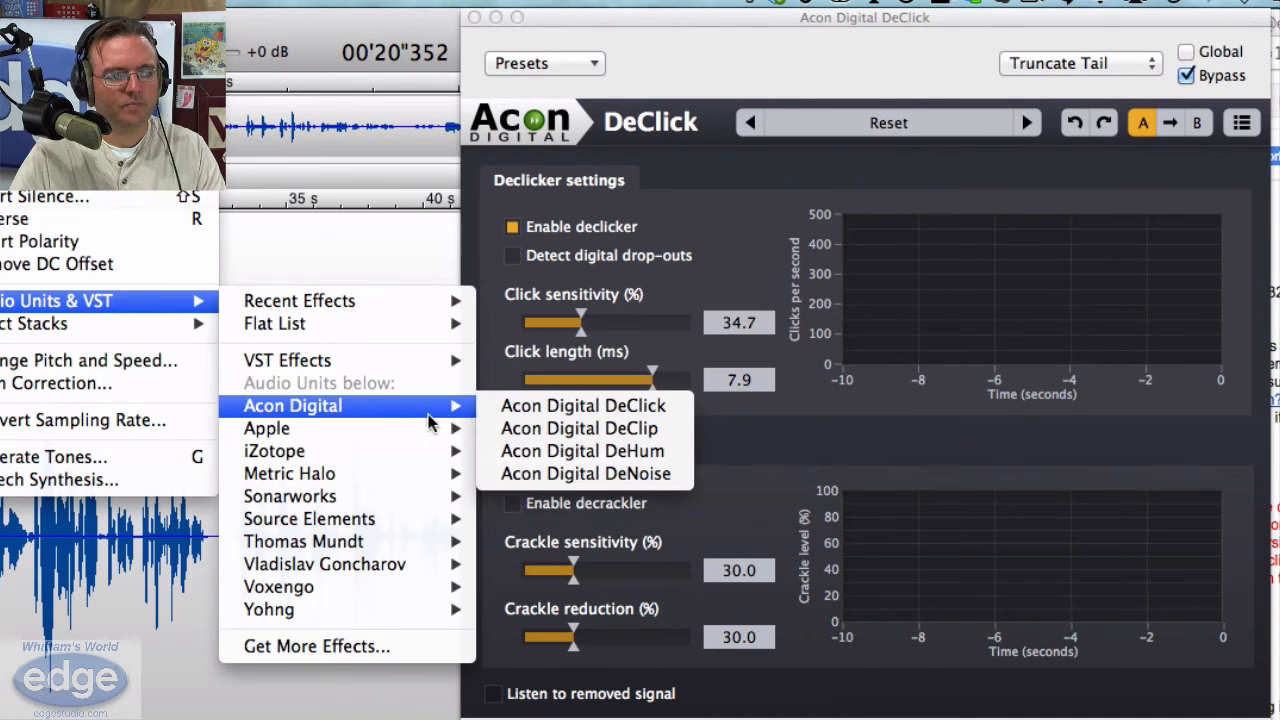
# Open and examine Acon Digital DeHum, then launch Acon Digital DeNoise.
pyautogui.click(584, 405)
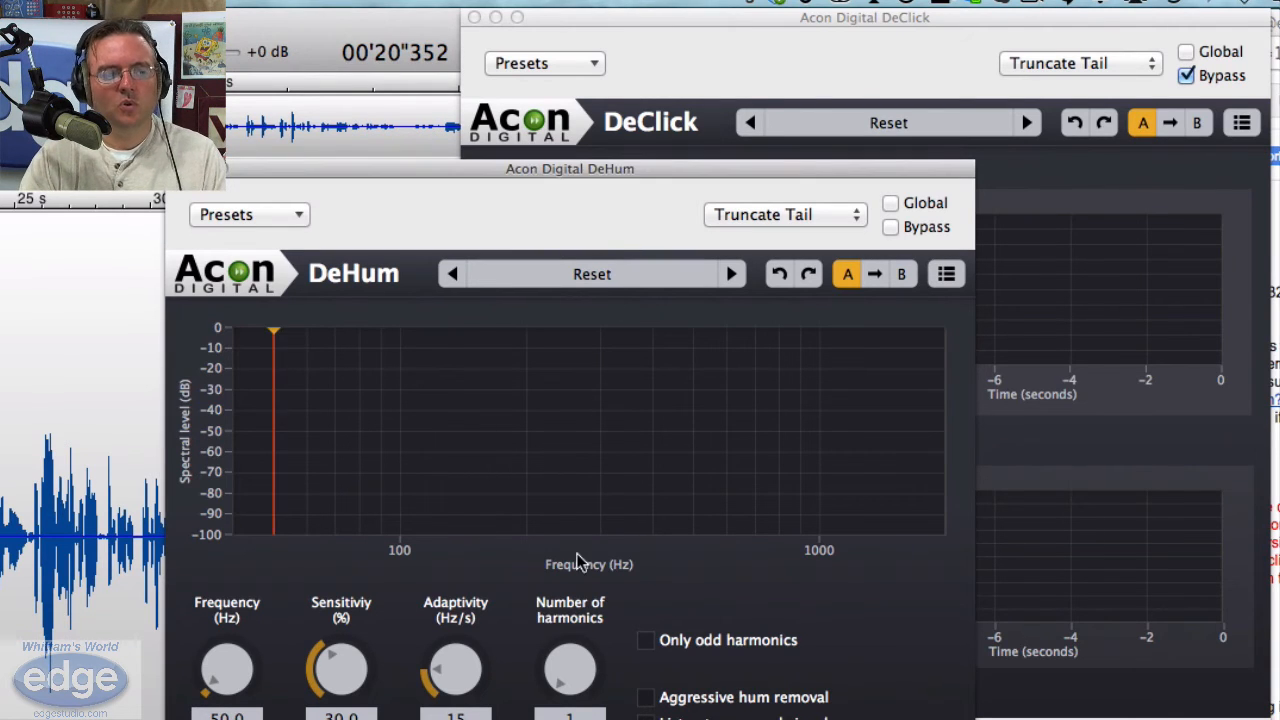
pyautogui.moveTo(280, 663)
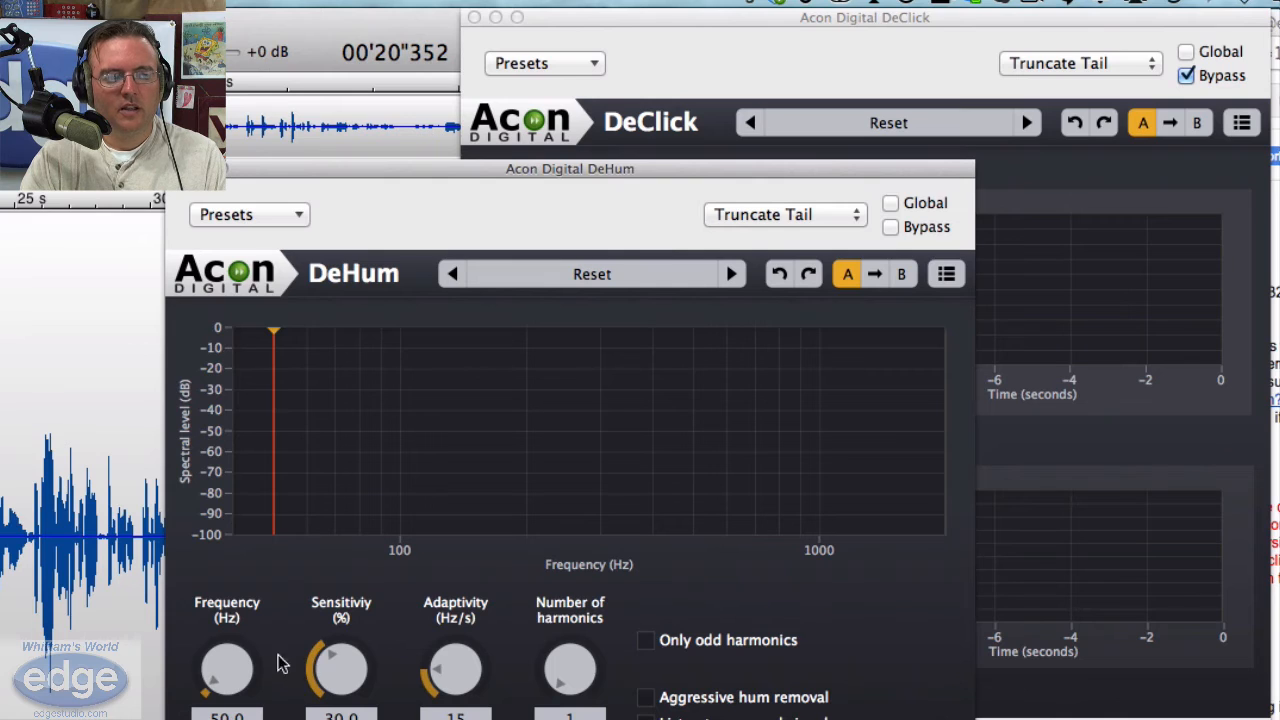
pyautogui.moveTo(432, 618)
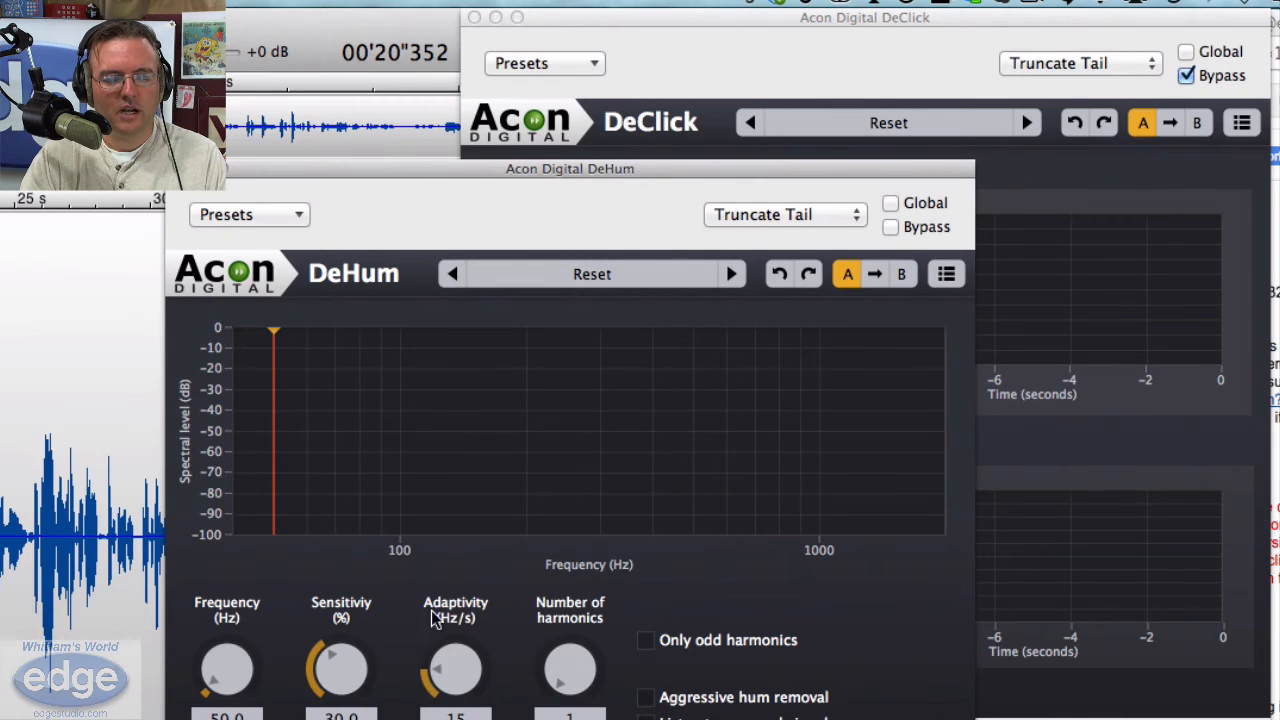
pyautogui.moveTo(570, 670)
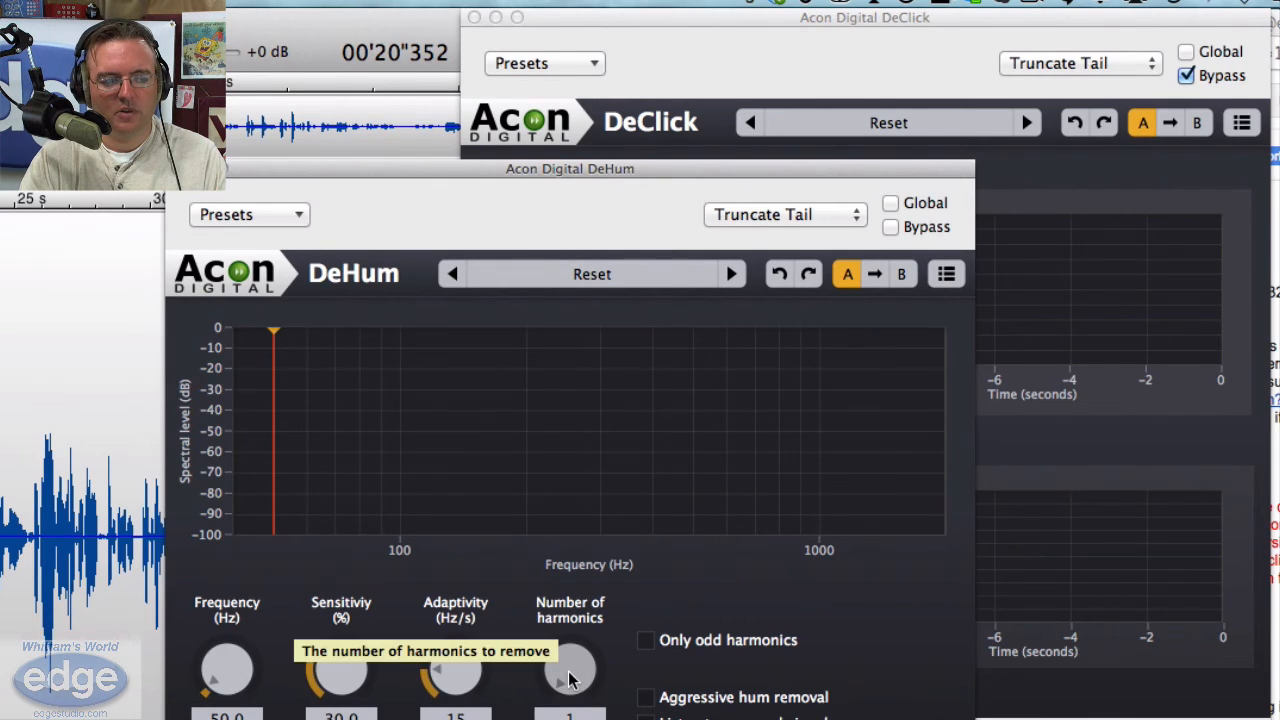
pyautogui.moveTo(570, 670); pyautogui.dragTo(570, 620)
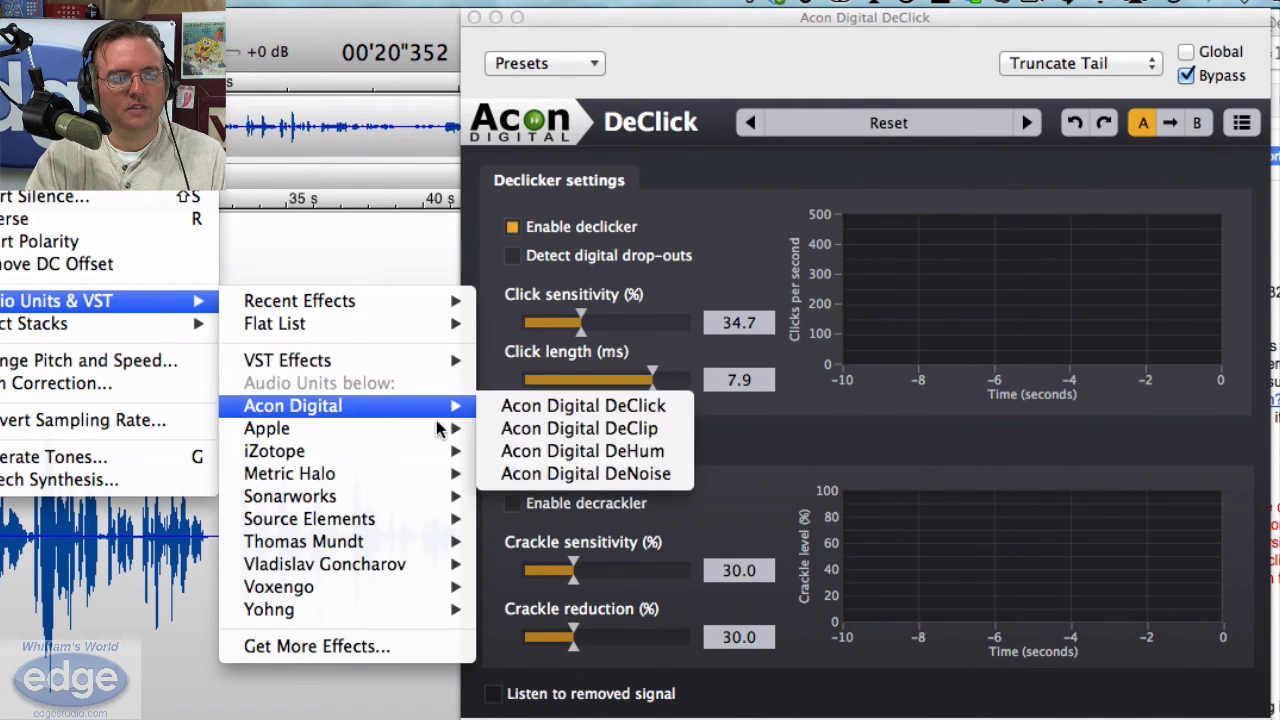
pyautogui.moveTo(583, 481)
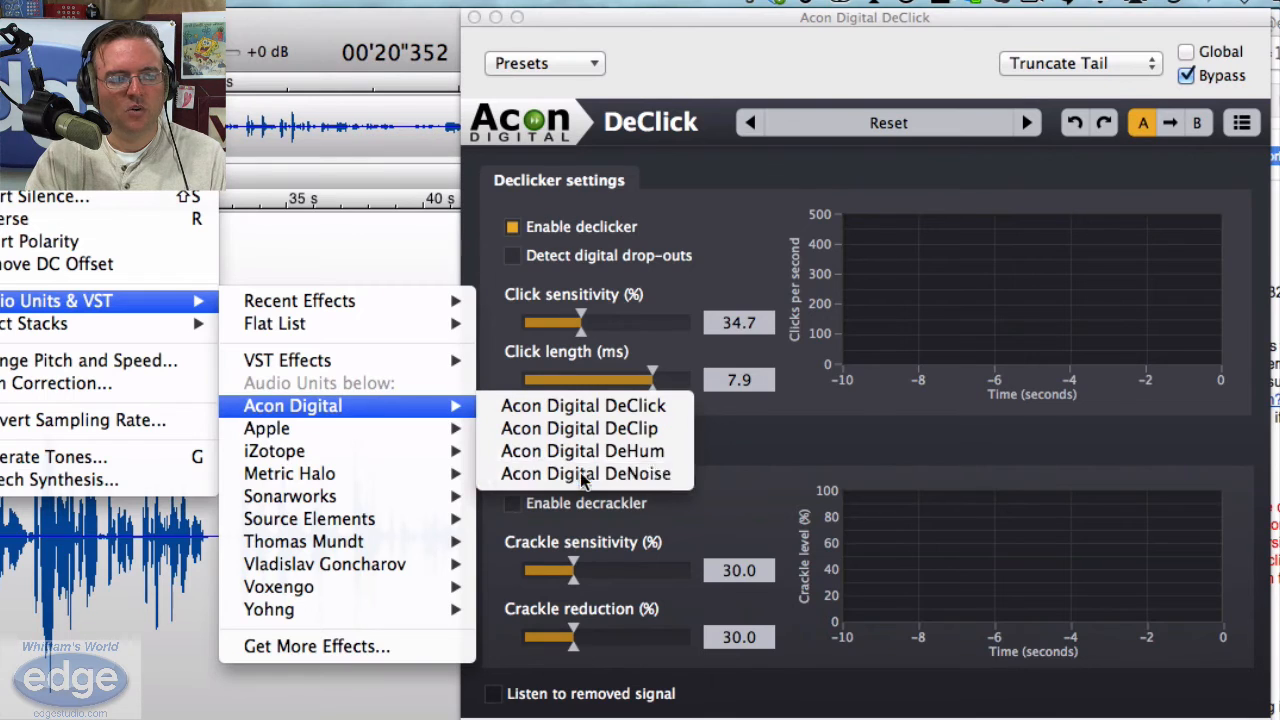
pyautogui.click(585, 473)
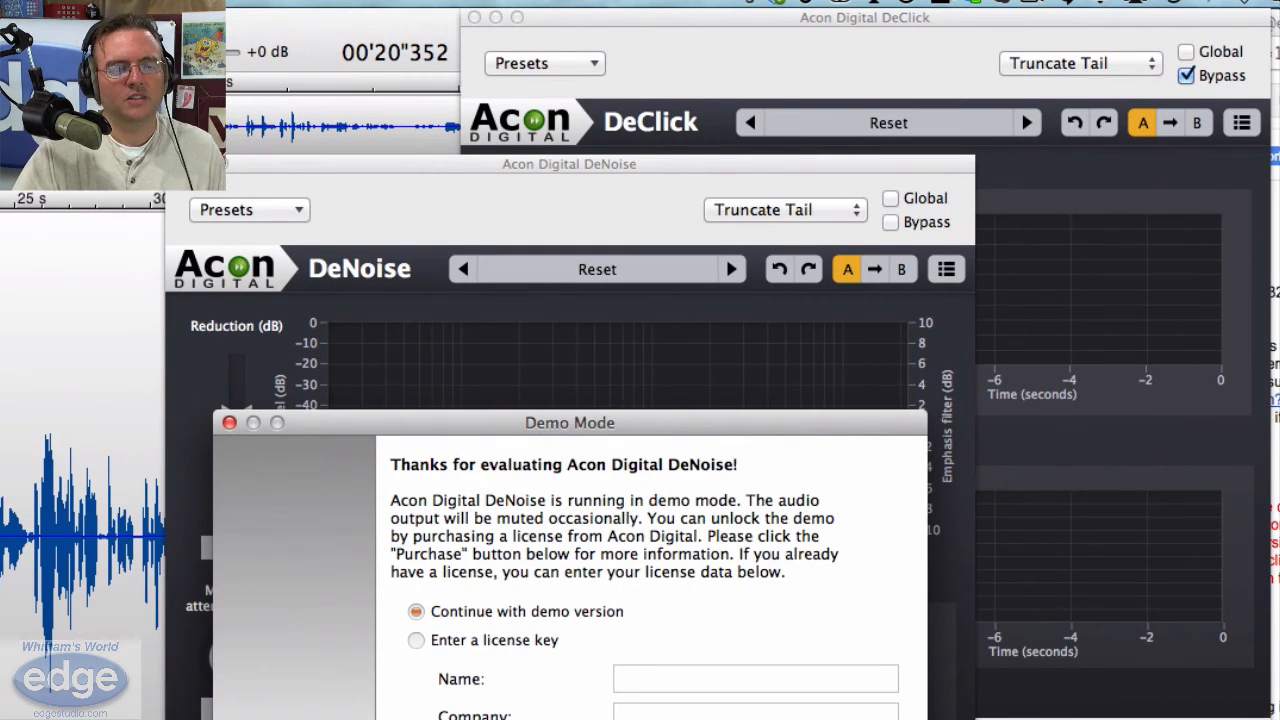